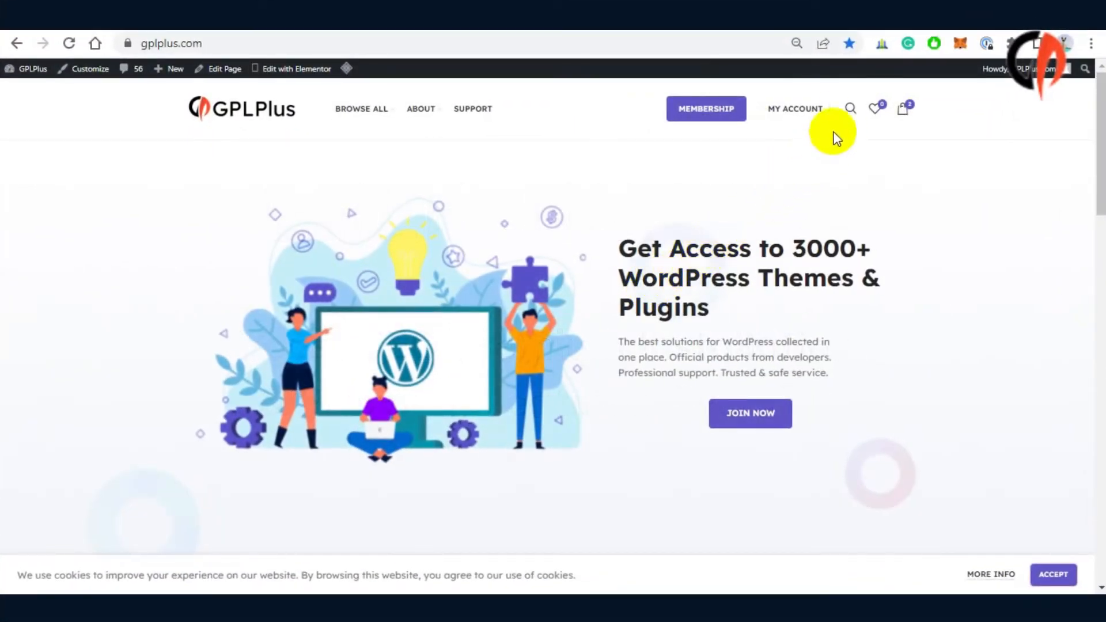
Search the store for 'yoast wordpress' and download Yoast WordPress SEO Premium 18.3 free.
left_click(851, 109)
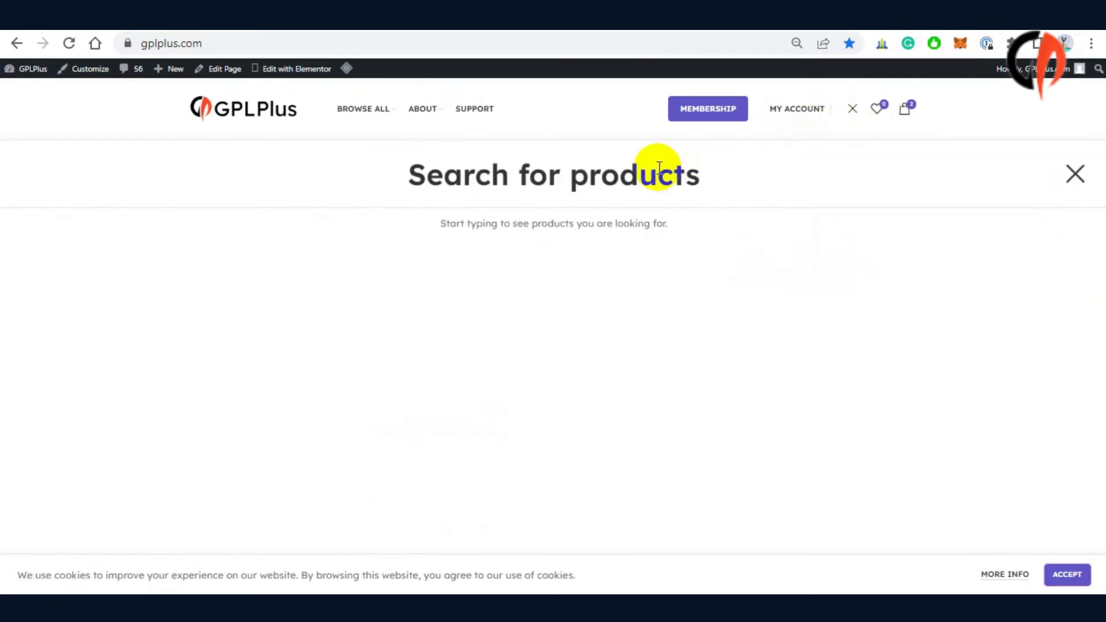
type("yoast wordpress")
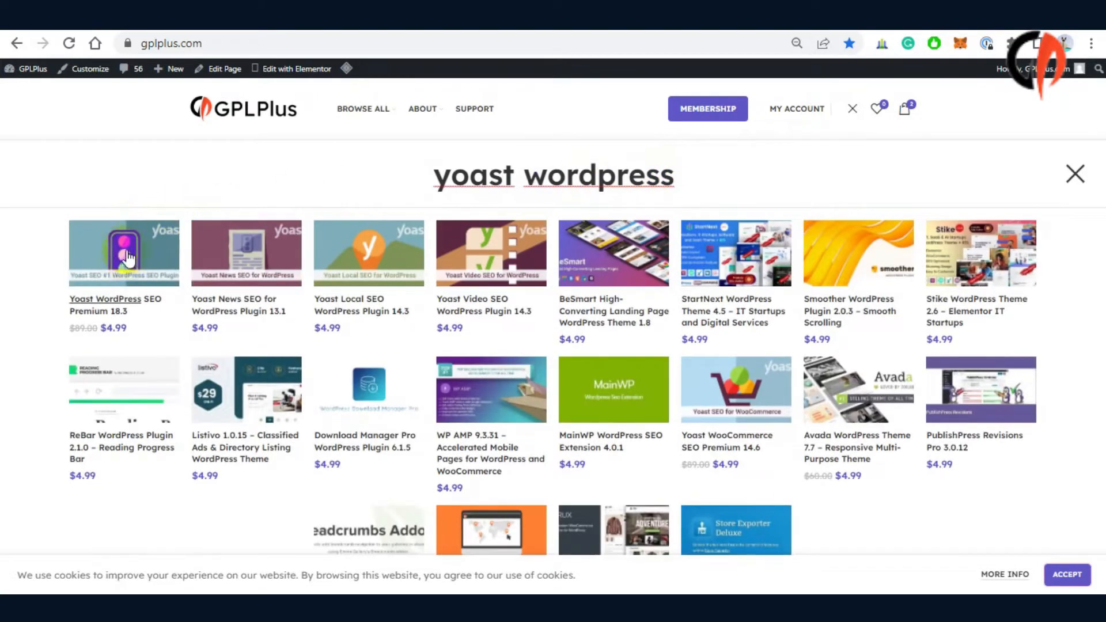
left_click(124, 253)
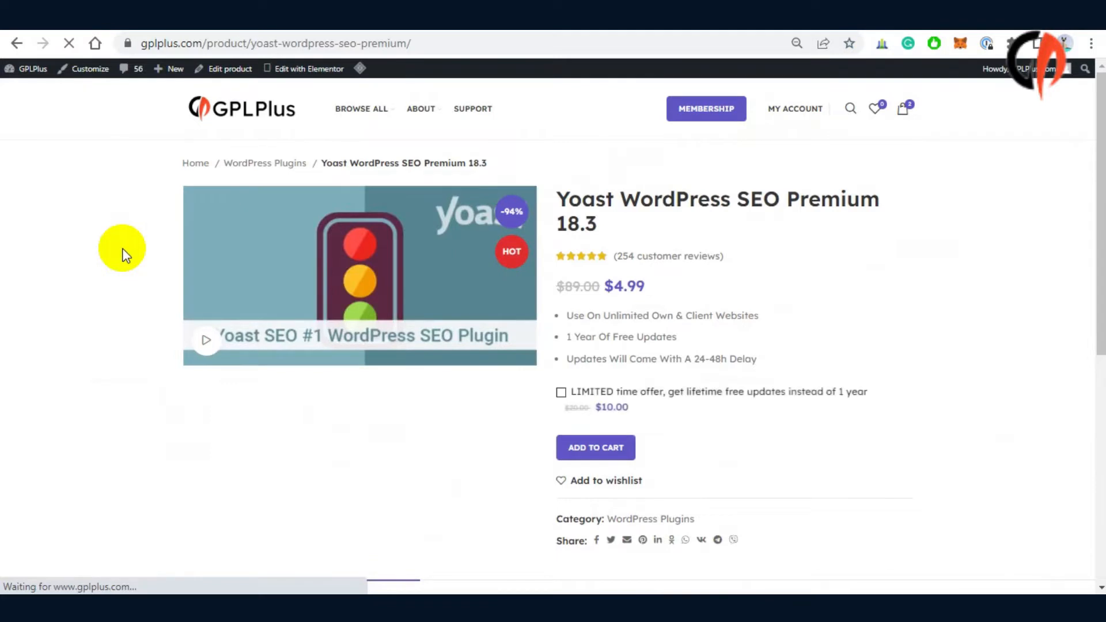
scroll("down", 3)
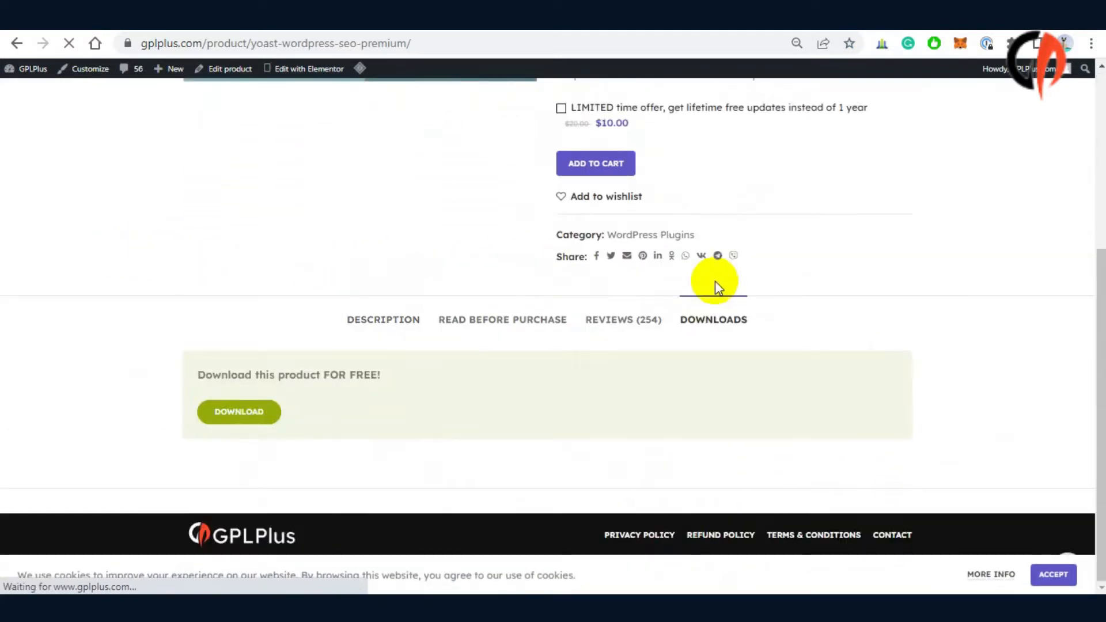
left_click(238, 412)
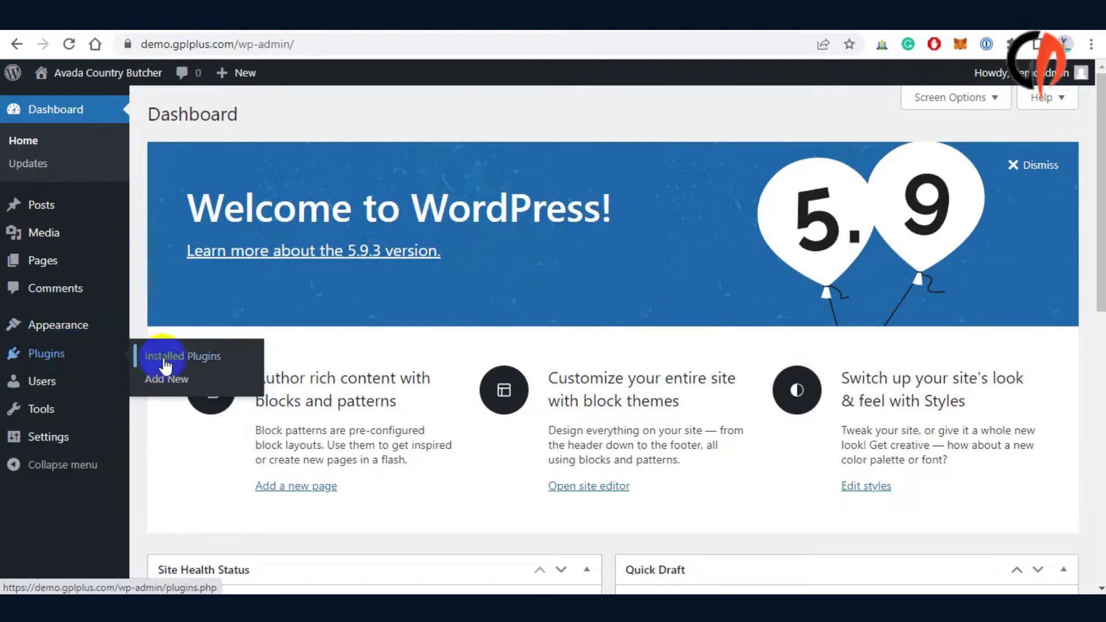
Start a plugin upload and extract Yoast-SEO-Package.zip into its plugin zips.
left_click(167, 379)
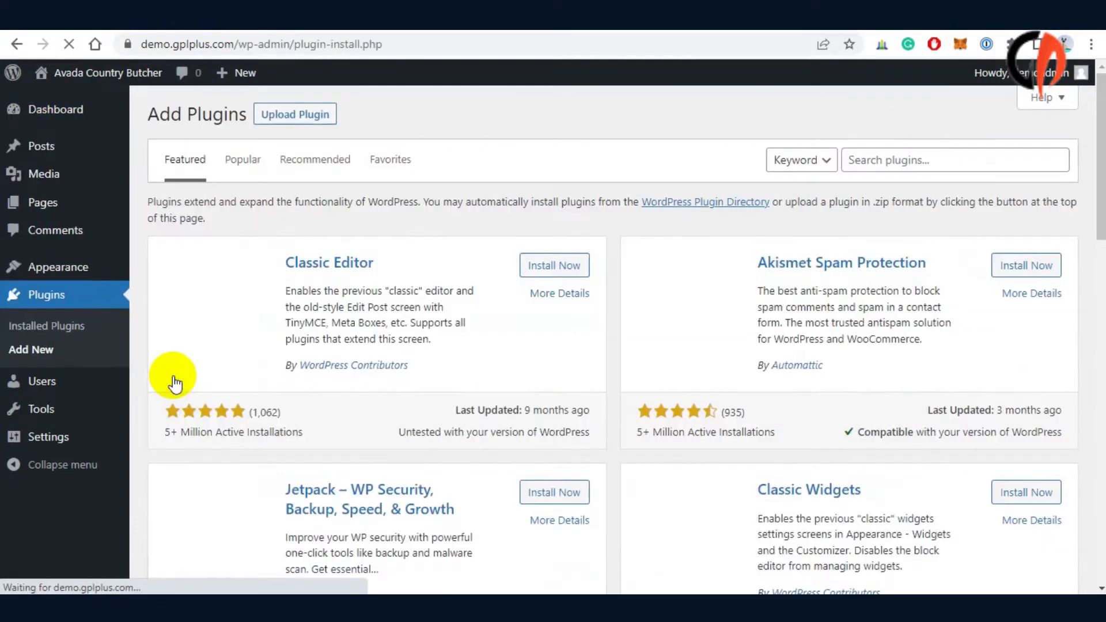
left_click(295, 114)
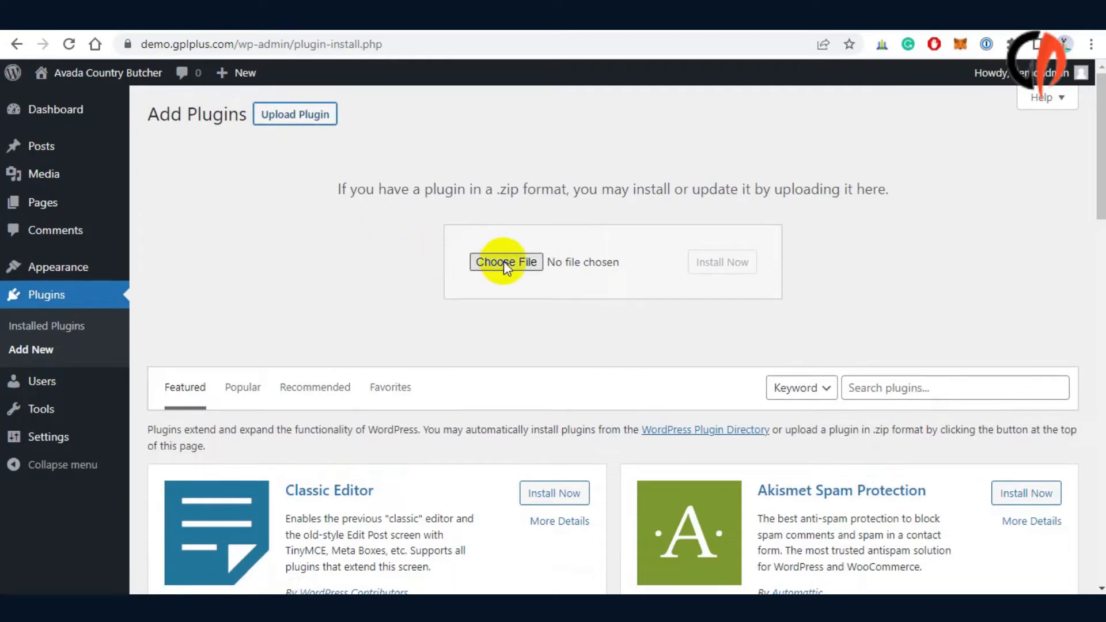
left_click(506, 262)
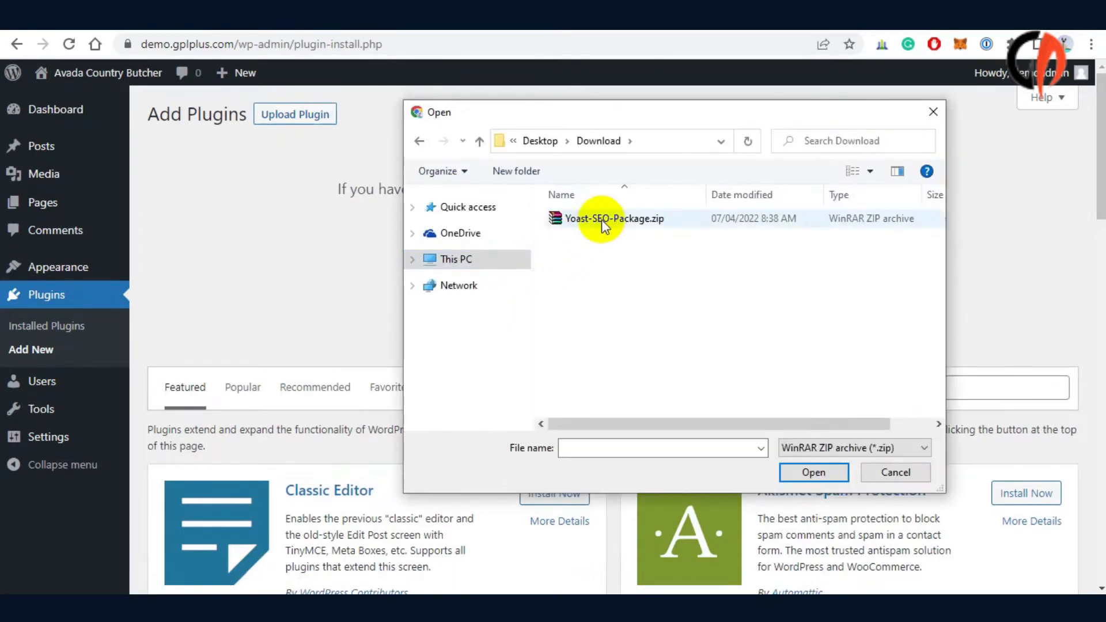
left_click(613, 218)
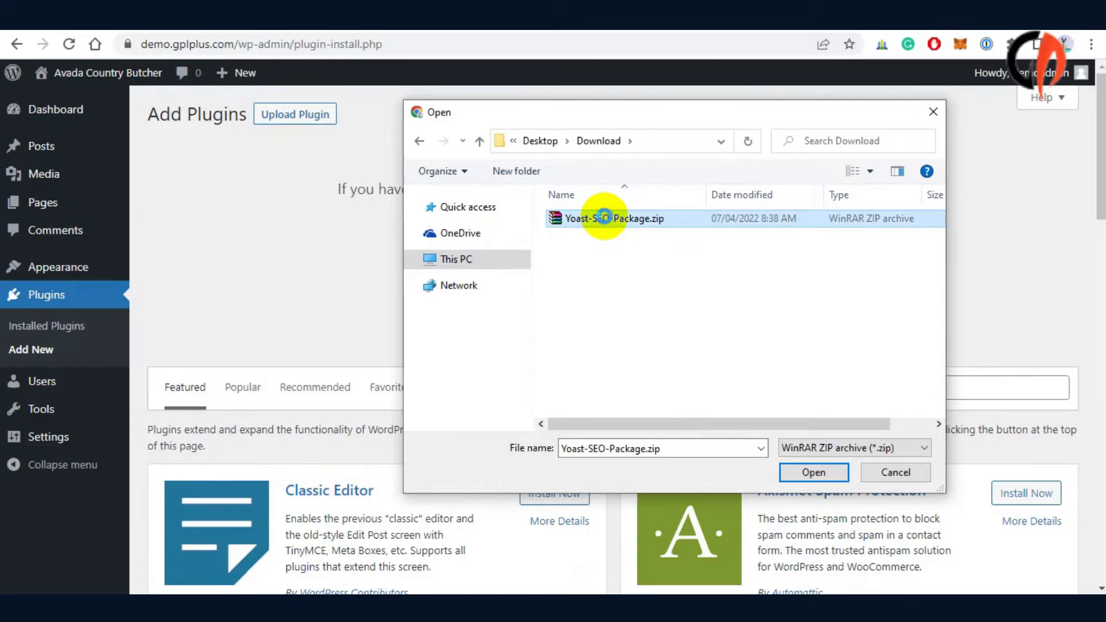
right_click(605, 218)
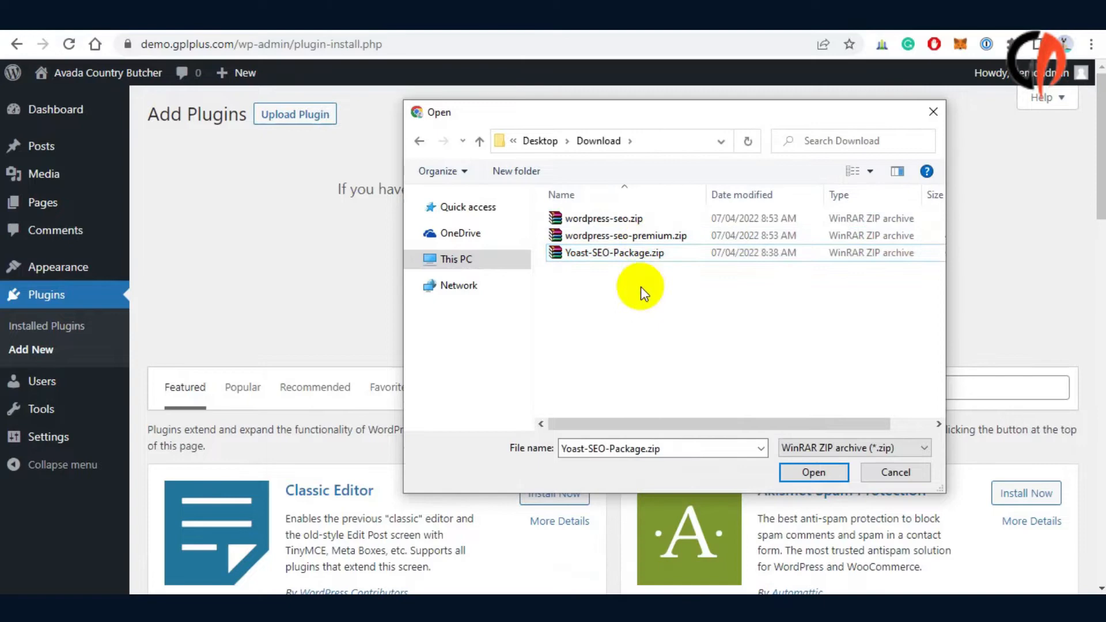
Upload wordpress-seo.zip, install it and activate the Yoast SEO plugin.
left_click(624, 236)
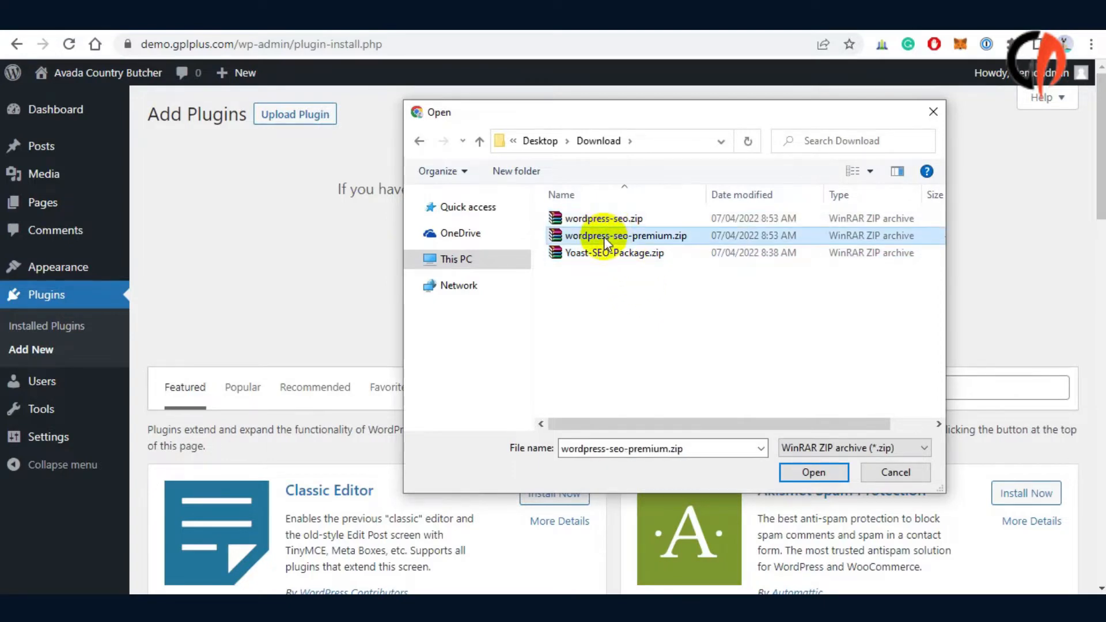
left_click(603, 218)
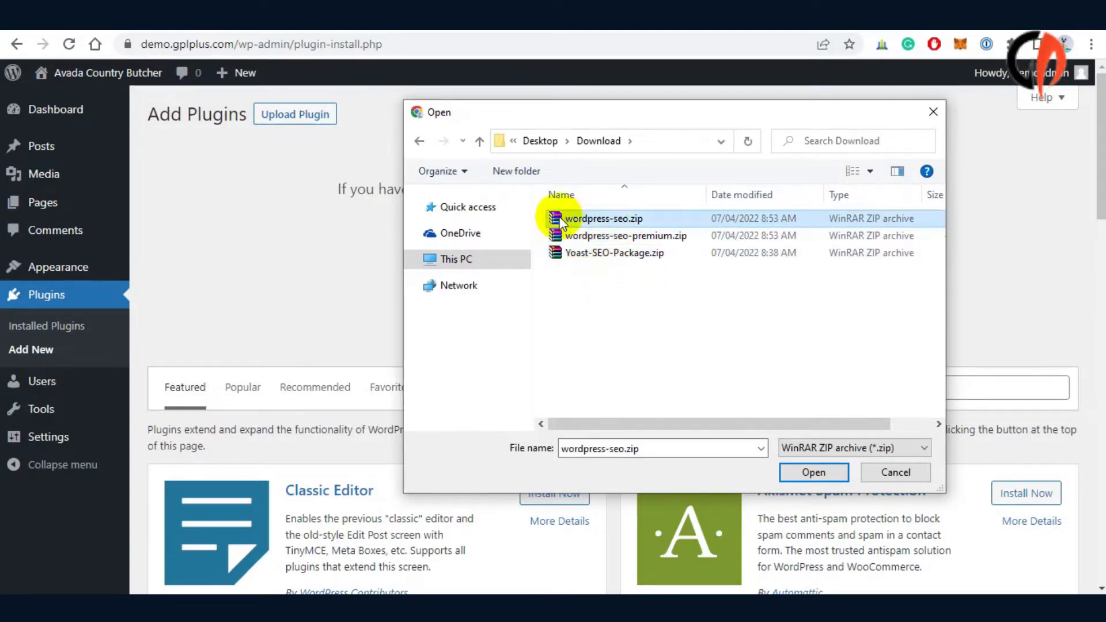
left_click(813, 473)
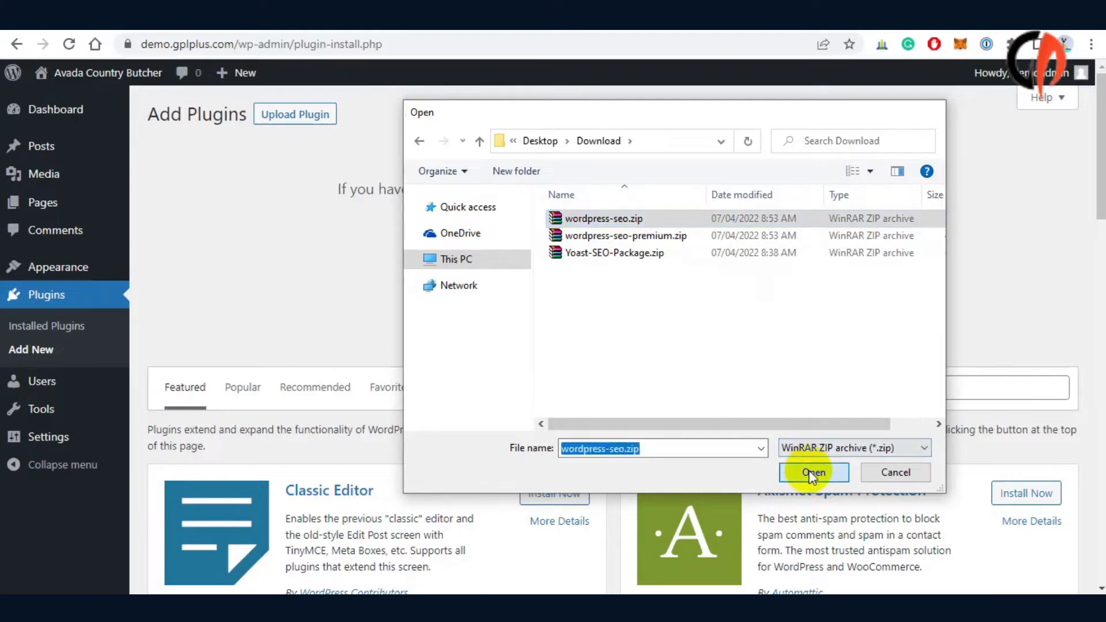
left_click(813, 472)
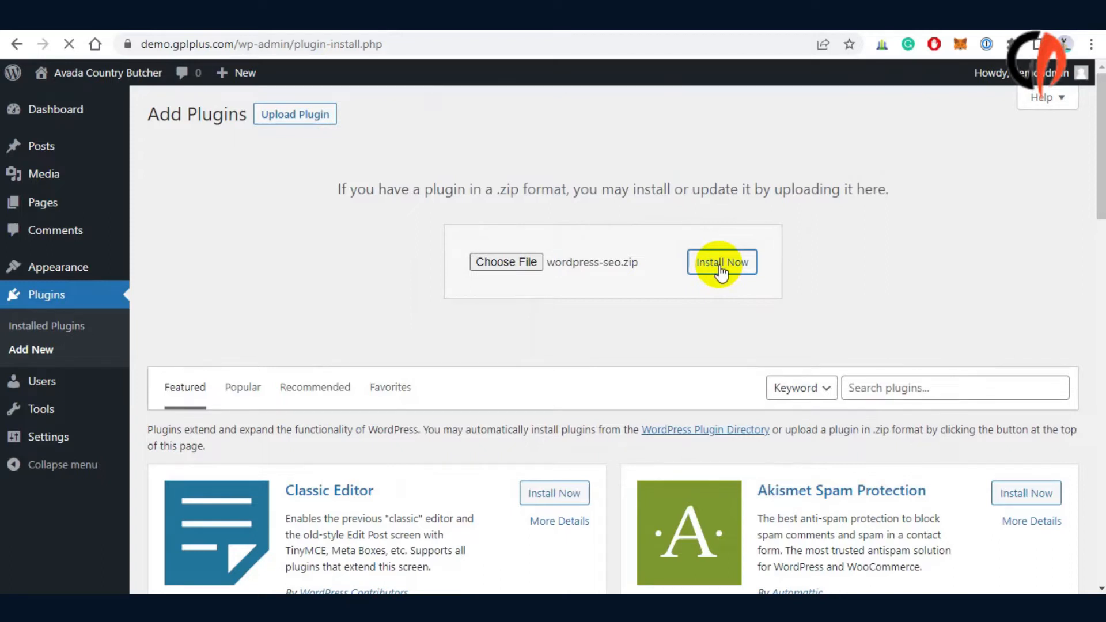
left_click(722, 262)
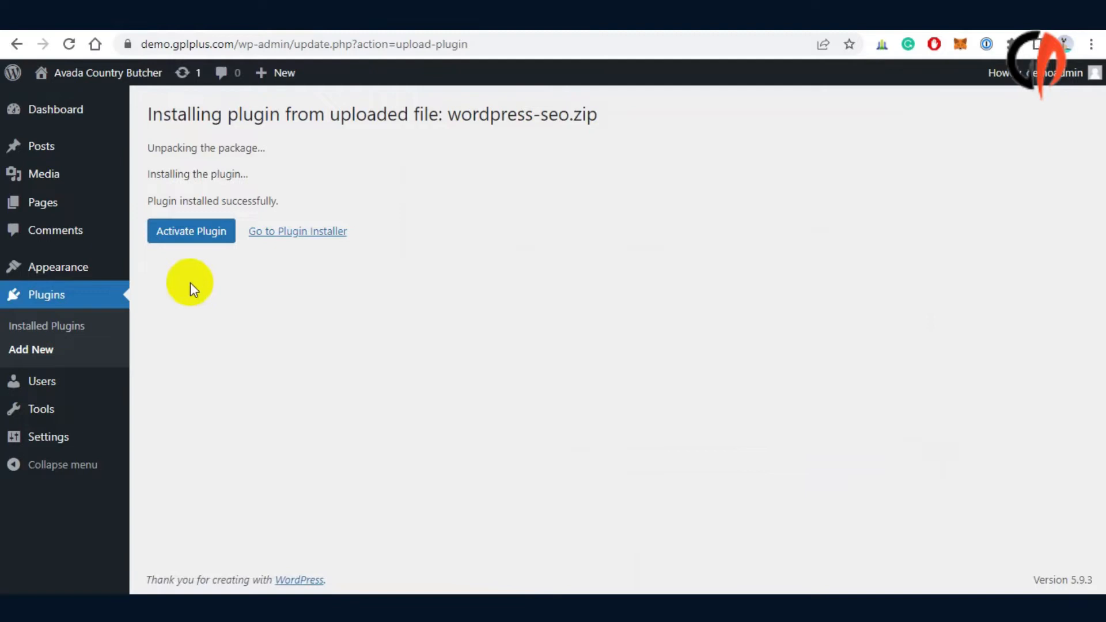
left_click(191, 231)
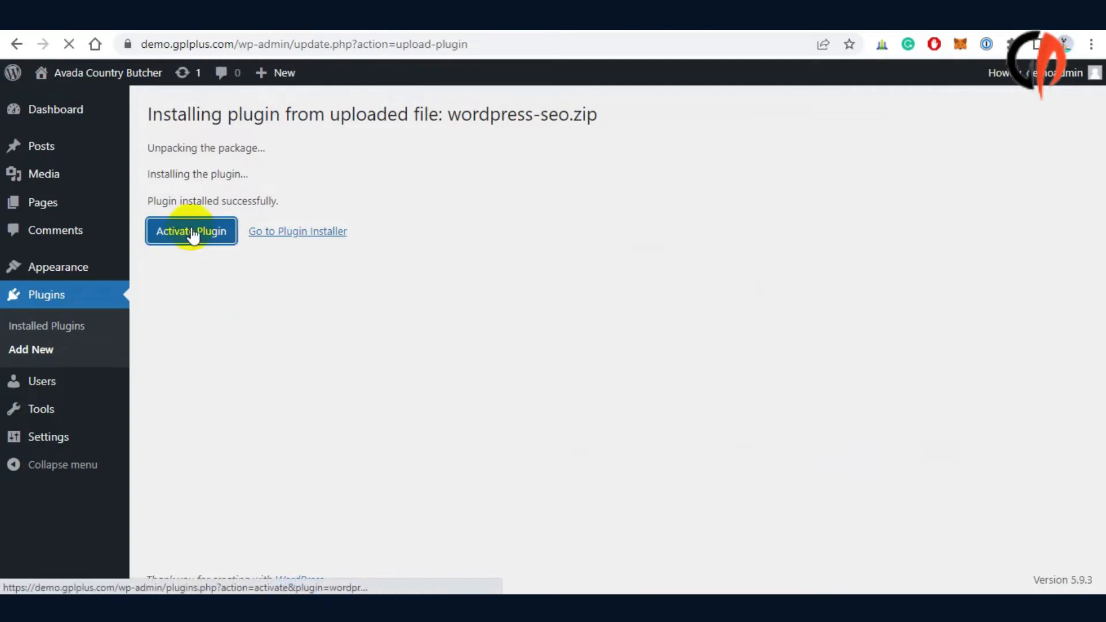
left_click(191, 231)
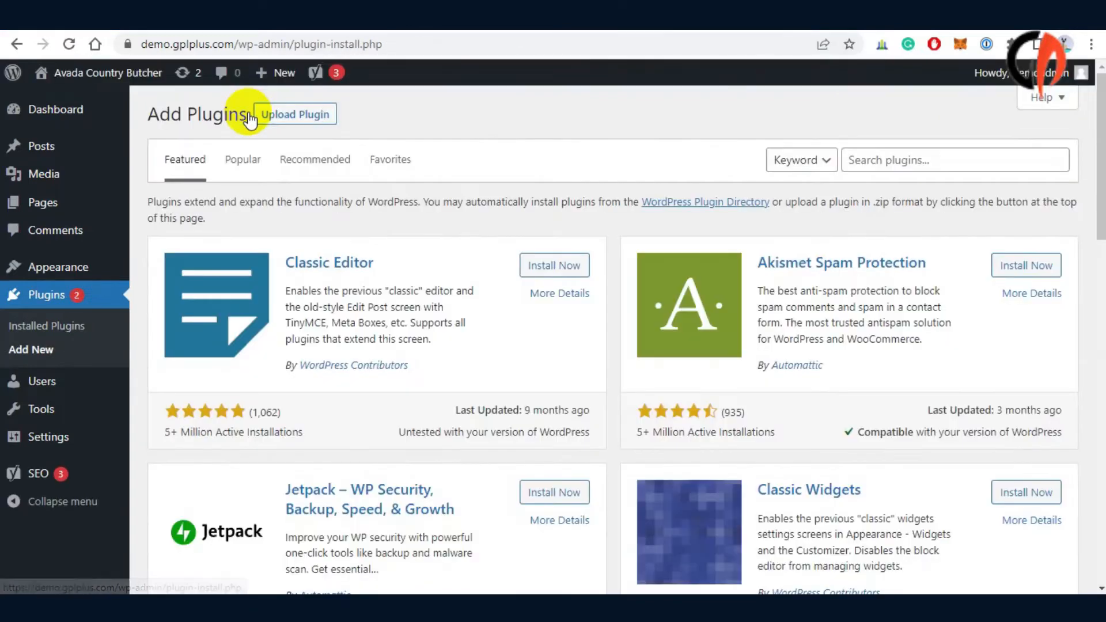
Upload wordpress-seo-premium.zip, install it and activate Yoast SEO Premium.
left_click(295, 114)
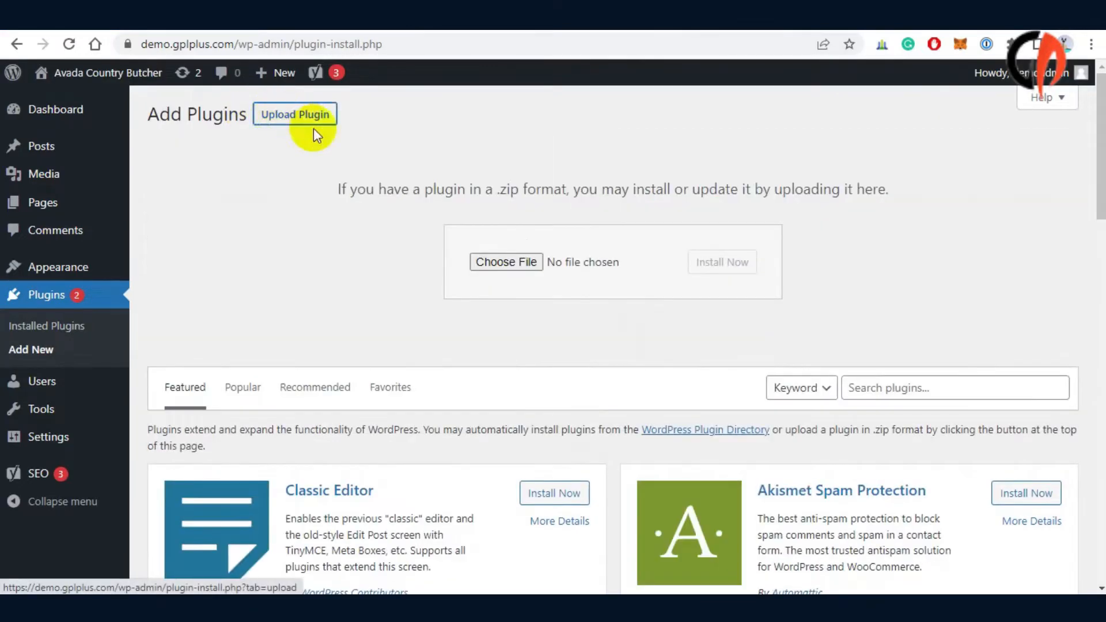
left_click(506, 262)
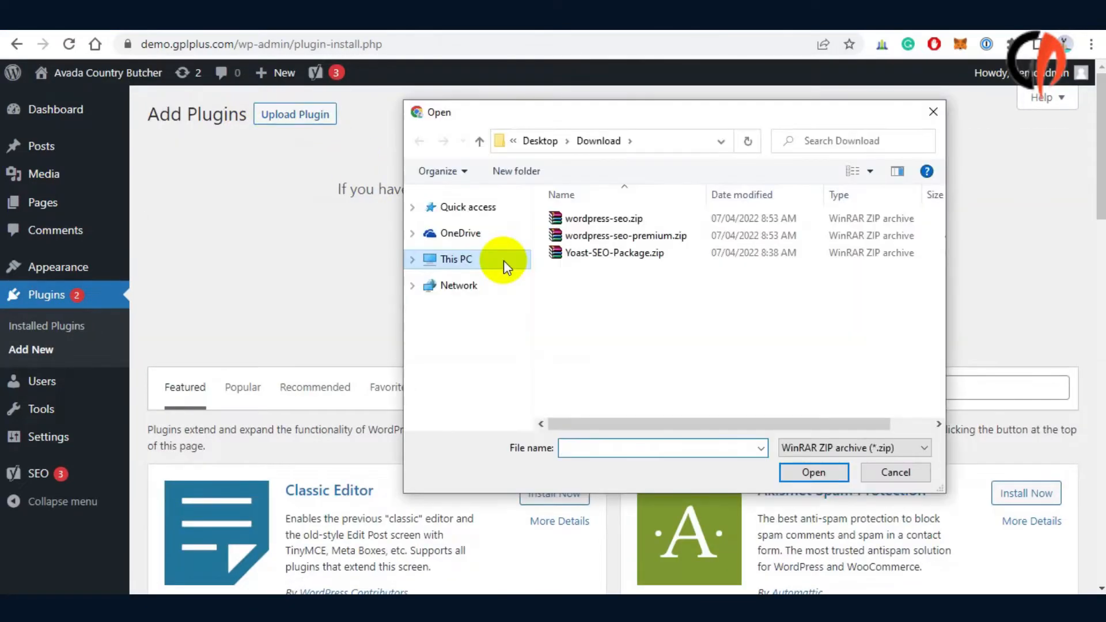
left_click(624, 236)
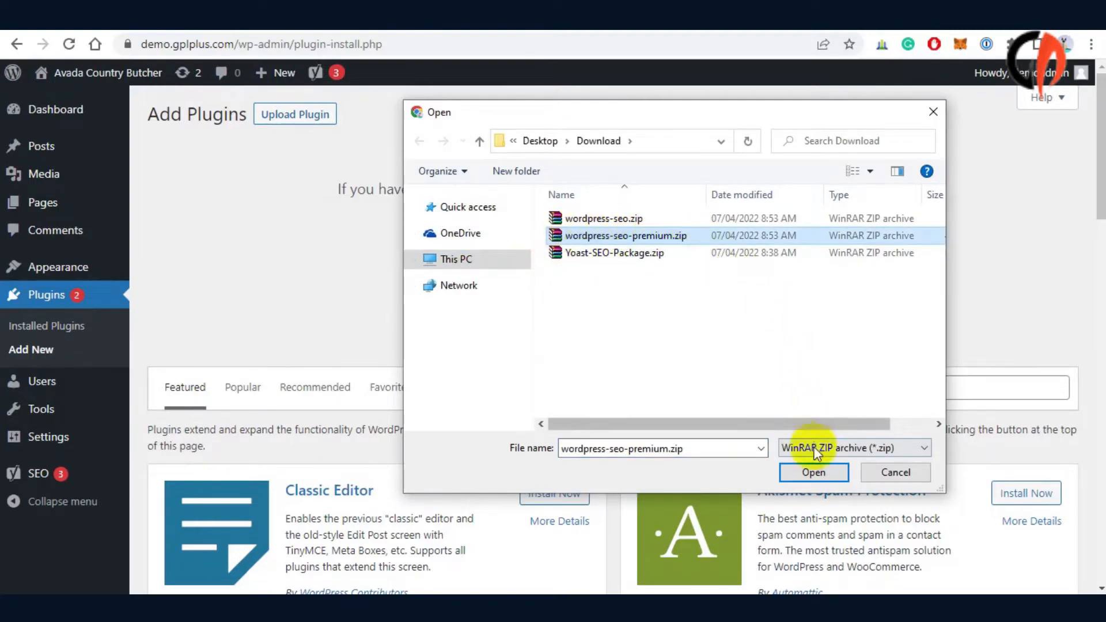
left_click(813, 472)
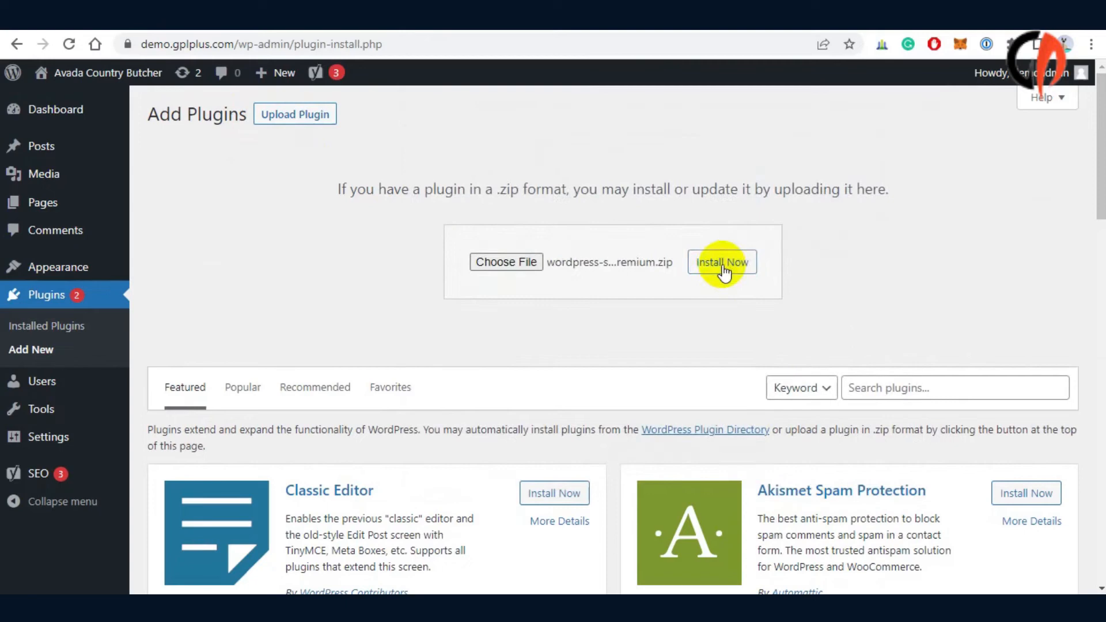
left_click(722, 262)
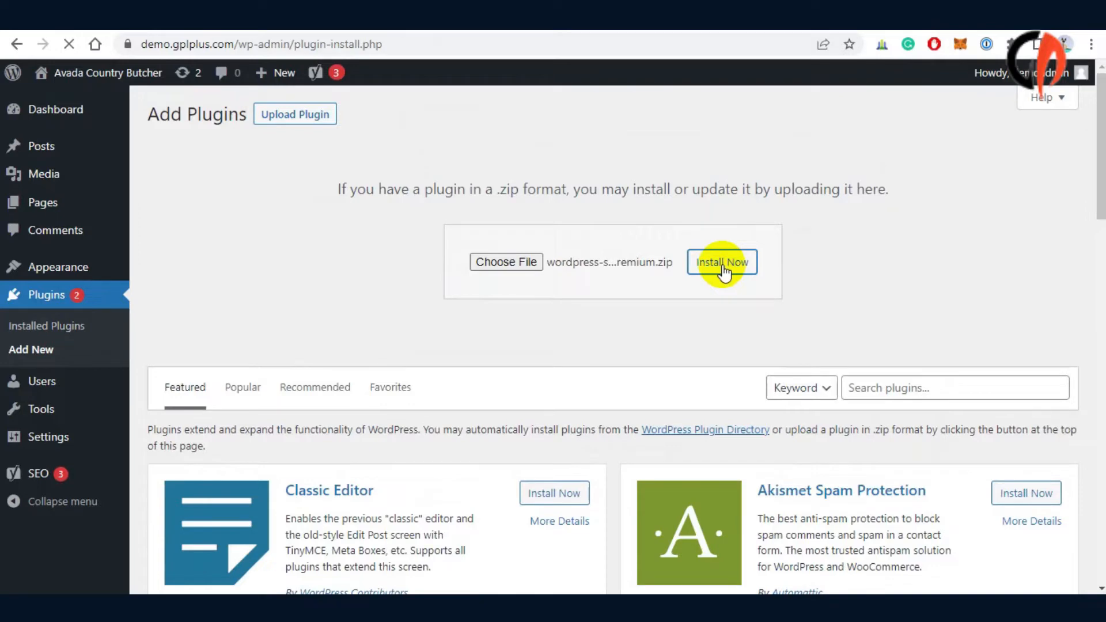
left_click(722, 262)
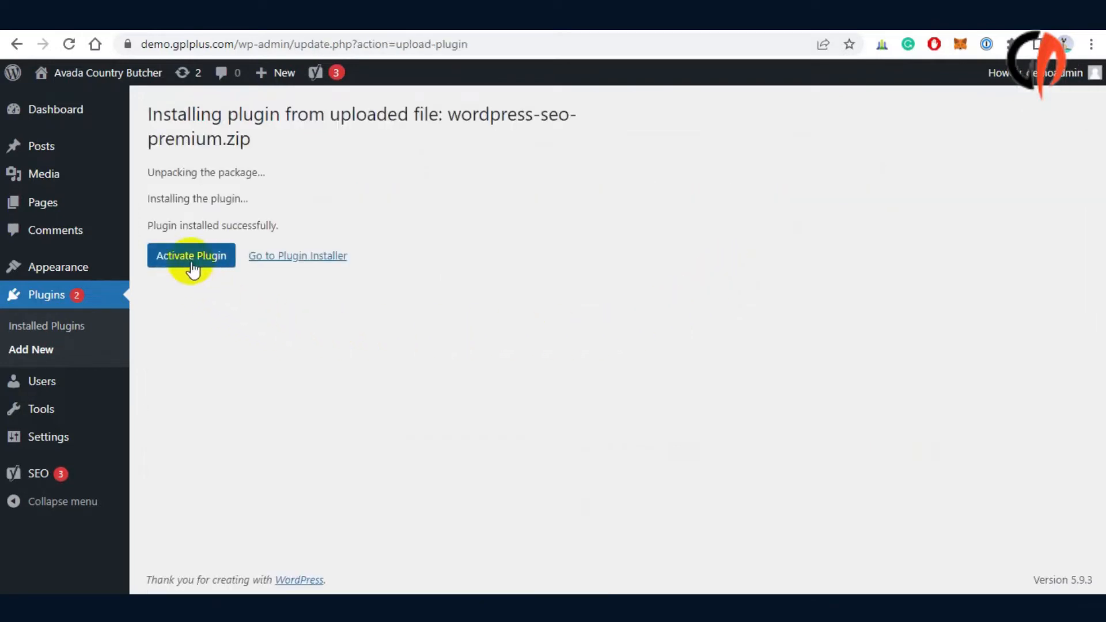
left_click(190, 256)
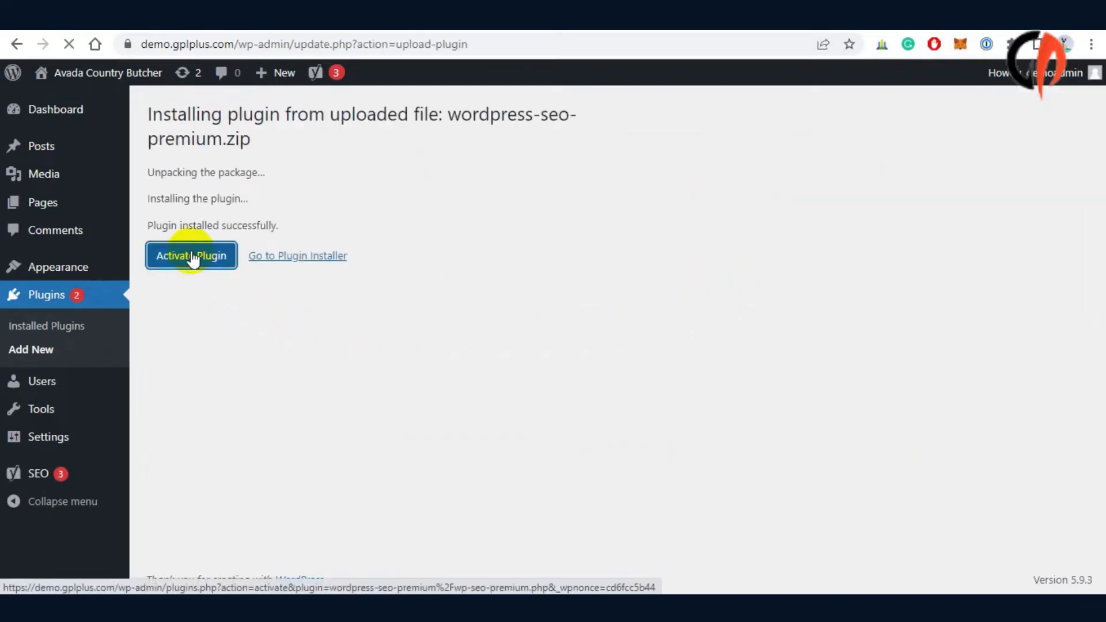
left_click(191, 255)
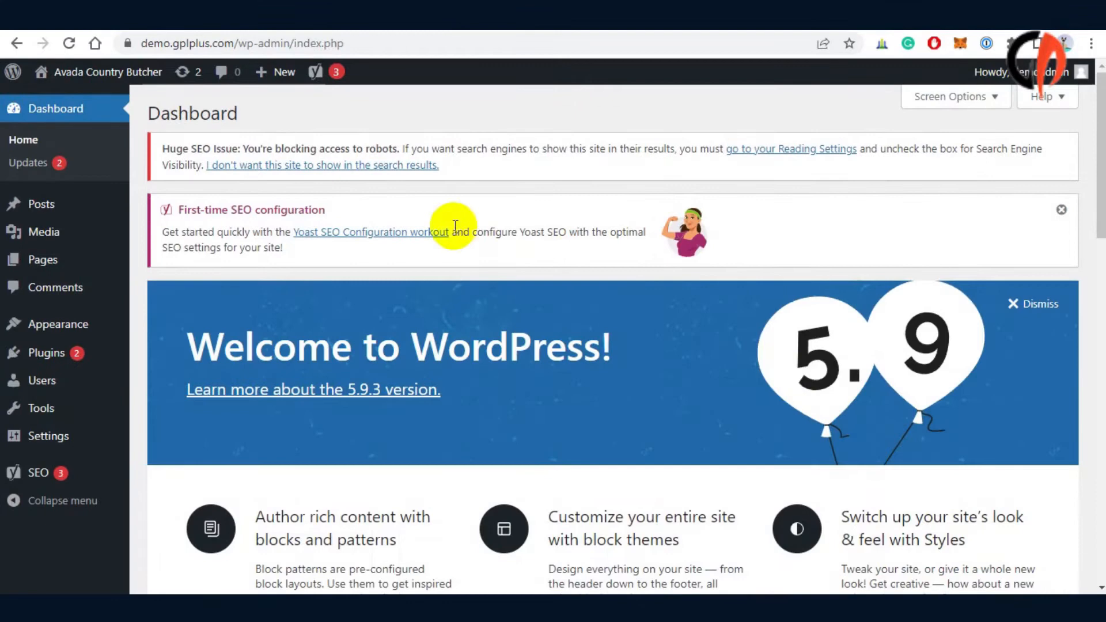
mouse_move(315, 71)
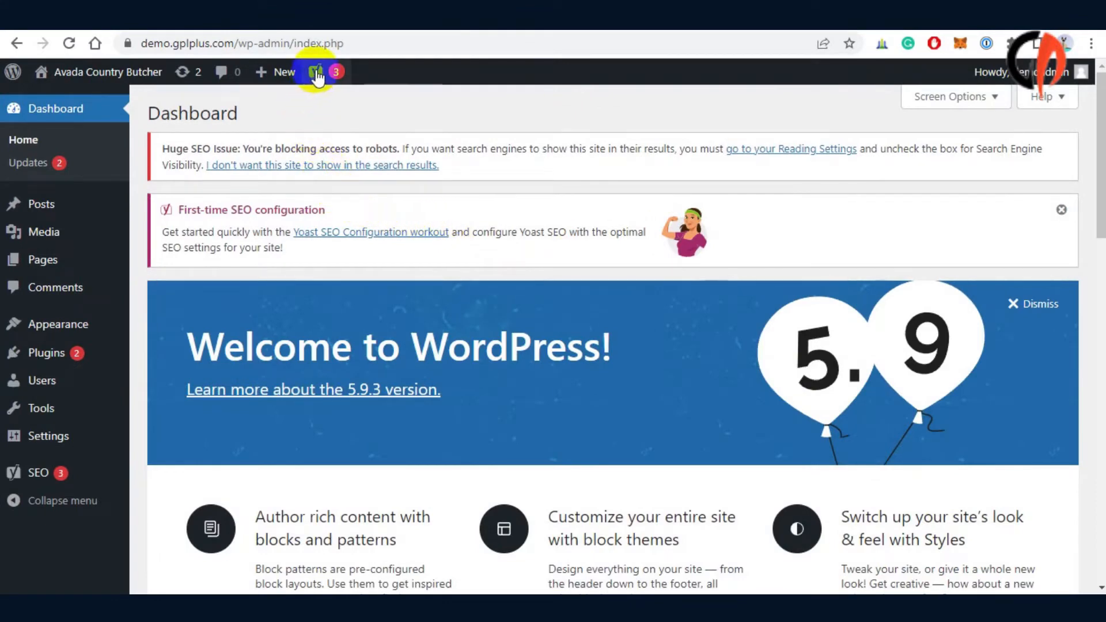
Open Yoast SEO's General settings page.
left_click(315, 72)
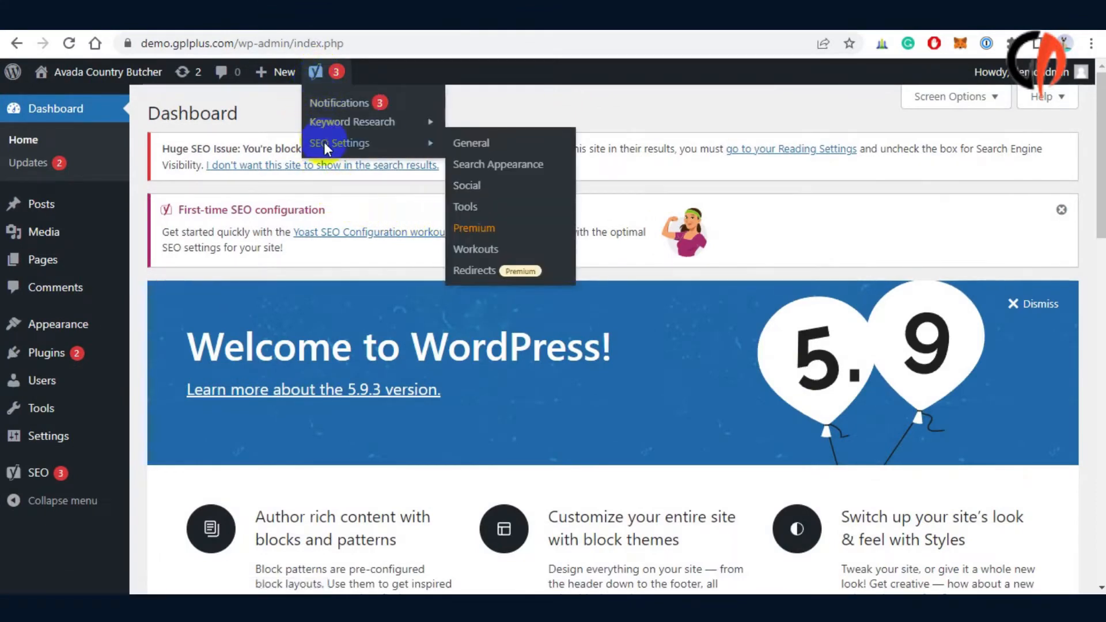
left_click(471, 143)
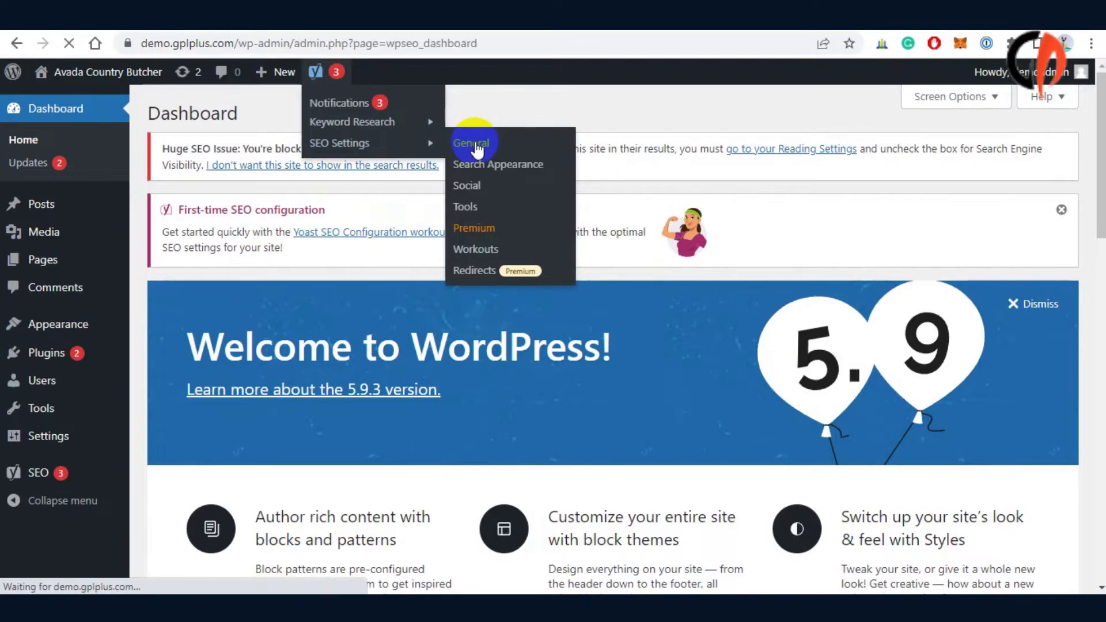
left_click(471, 143)
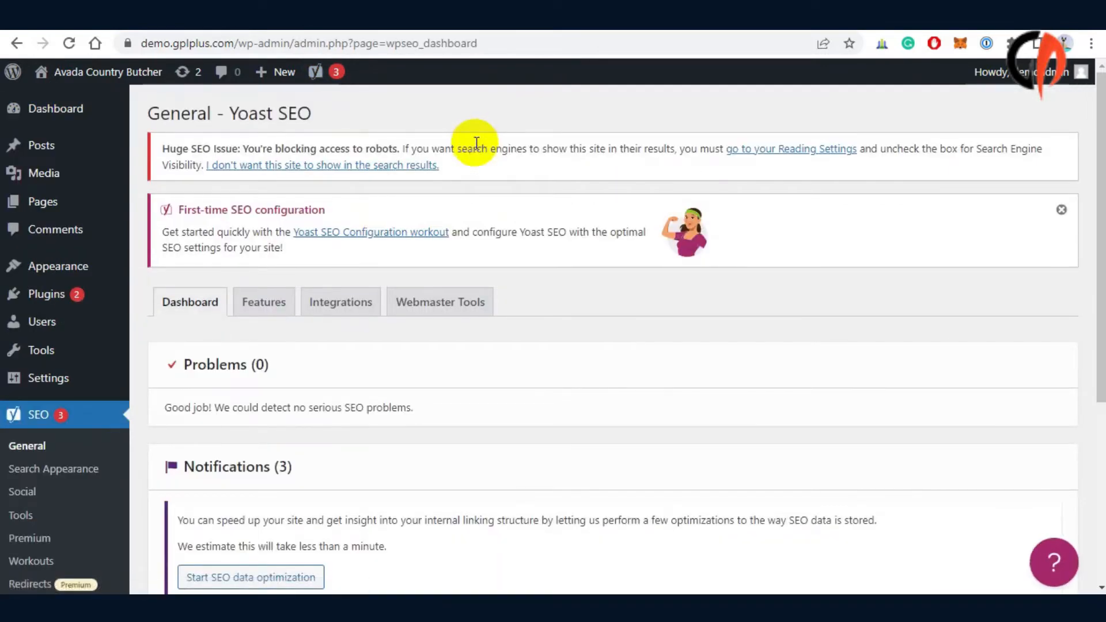
scroll("down", 3)
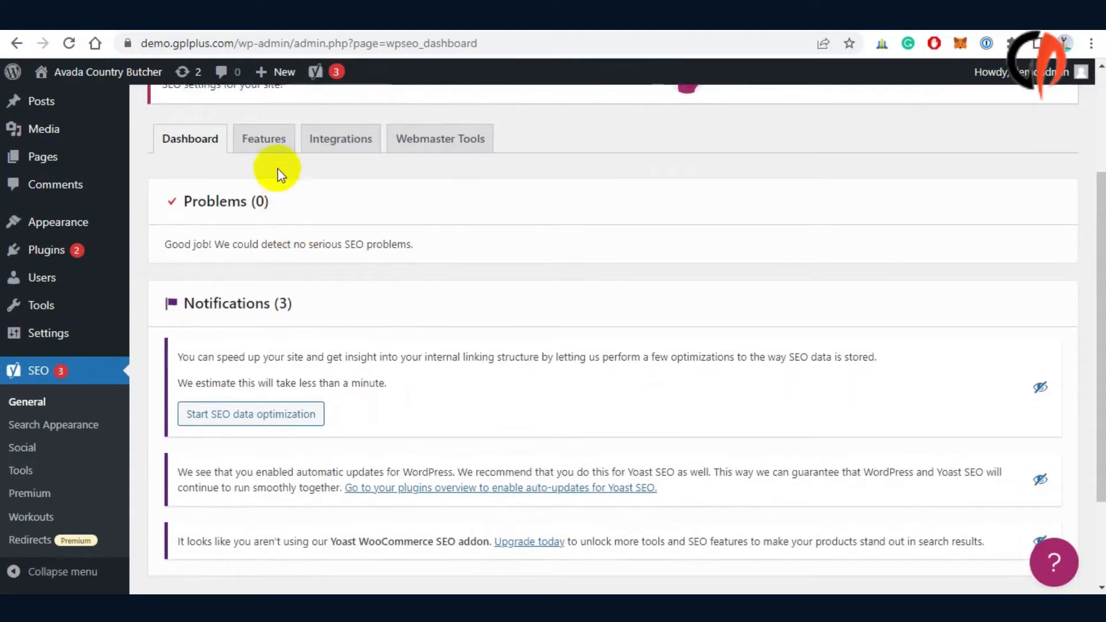
Review the Features and Integrations tabs, ending on Webmaster Tools verification fields.
left_click(264, 138)
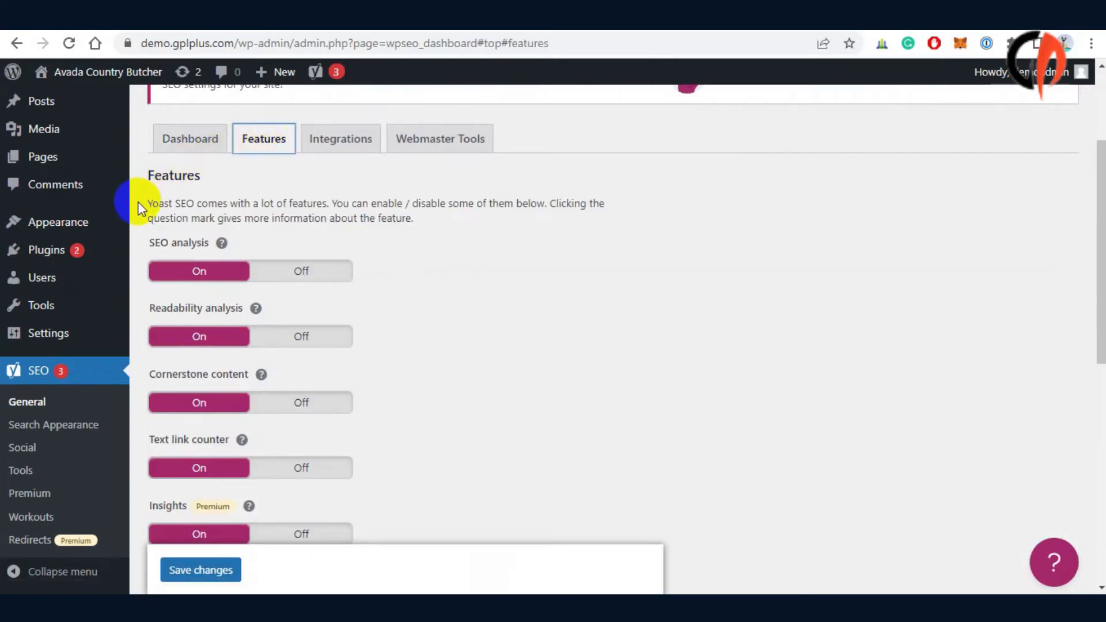
mouse_move(375, 267)
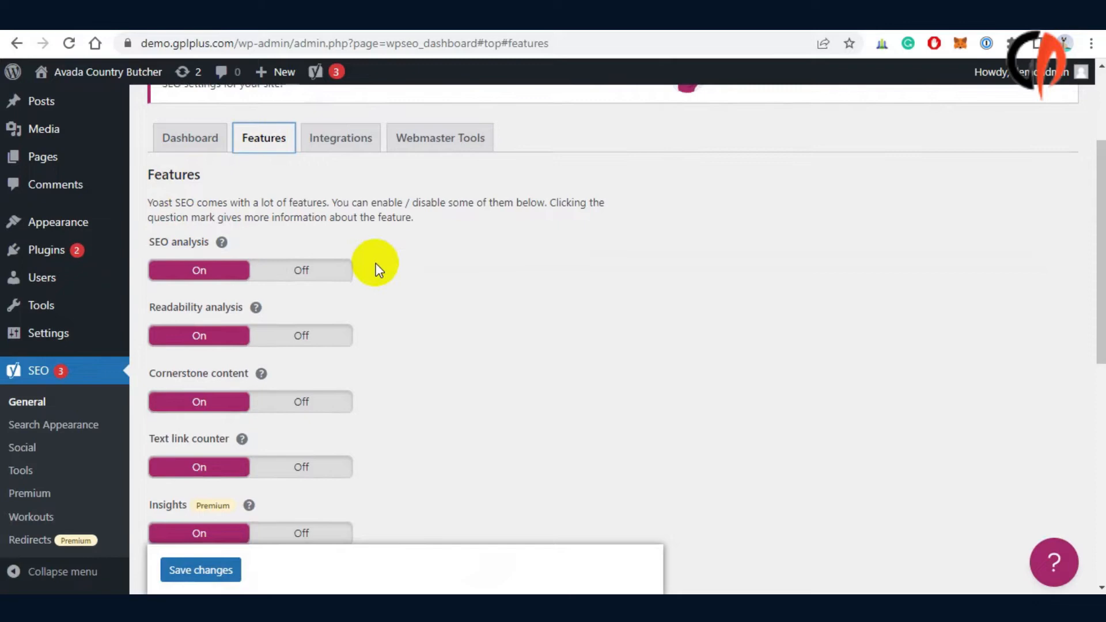
scroll("down", 3)
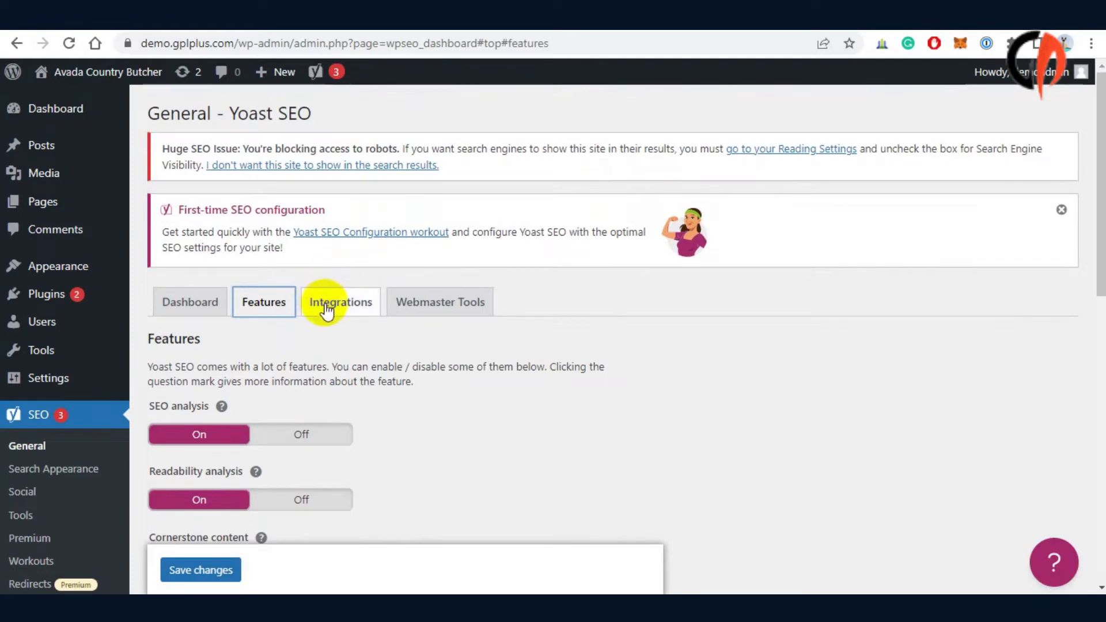
left_click(340, 302)
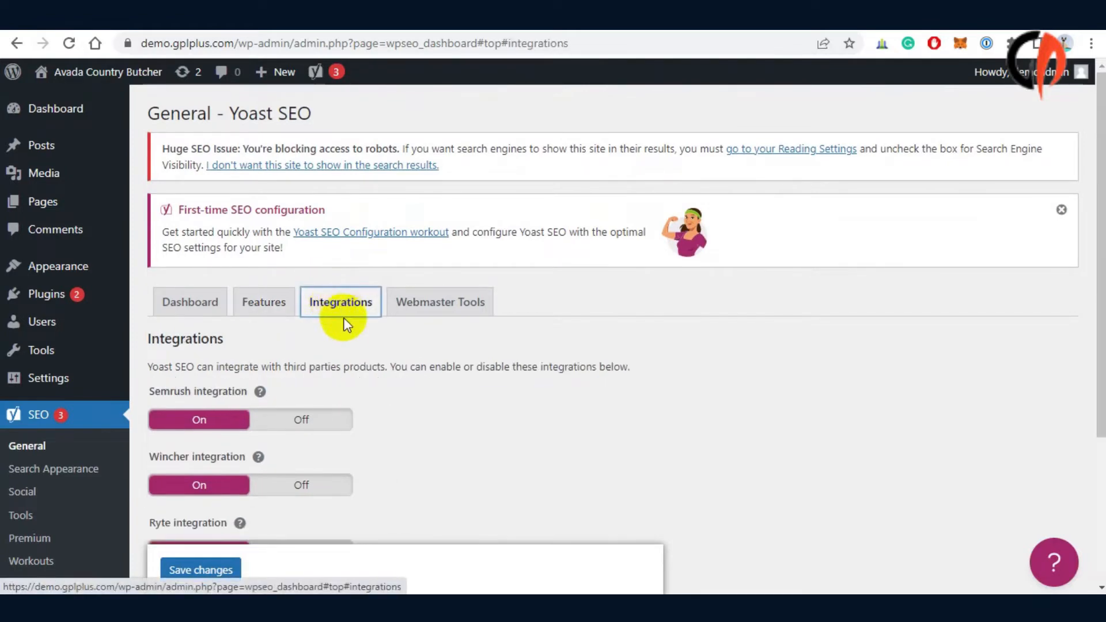
scroll("down", 3)
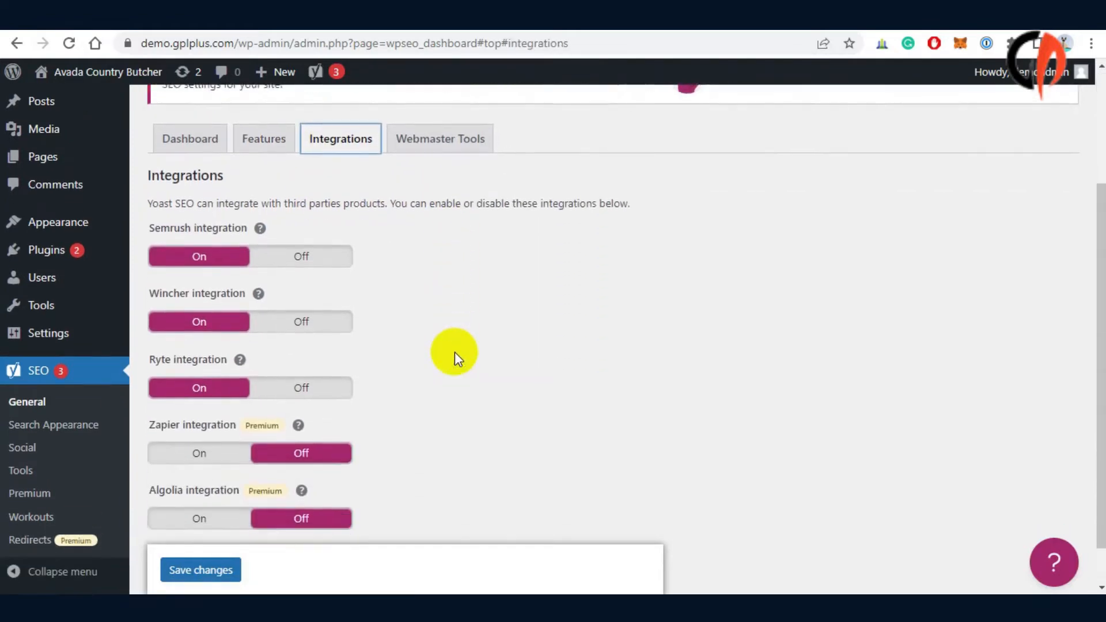
scroll("down", 3)
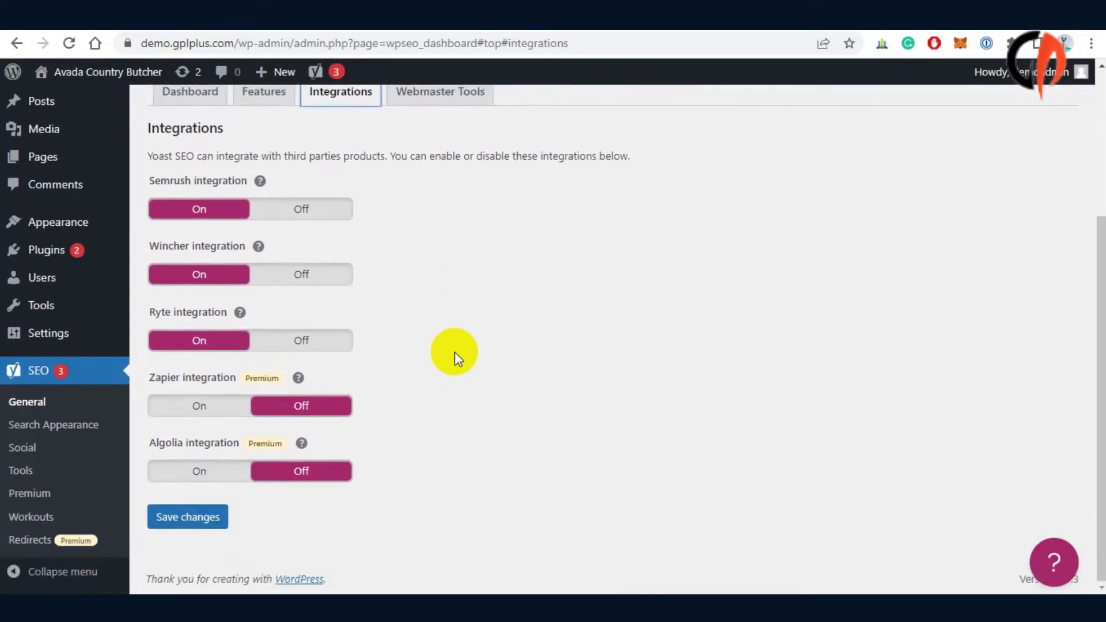
left_click(199, 406)
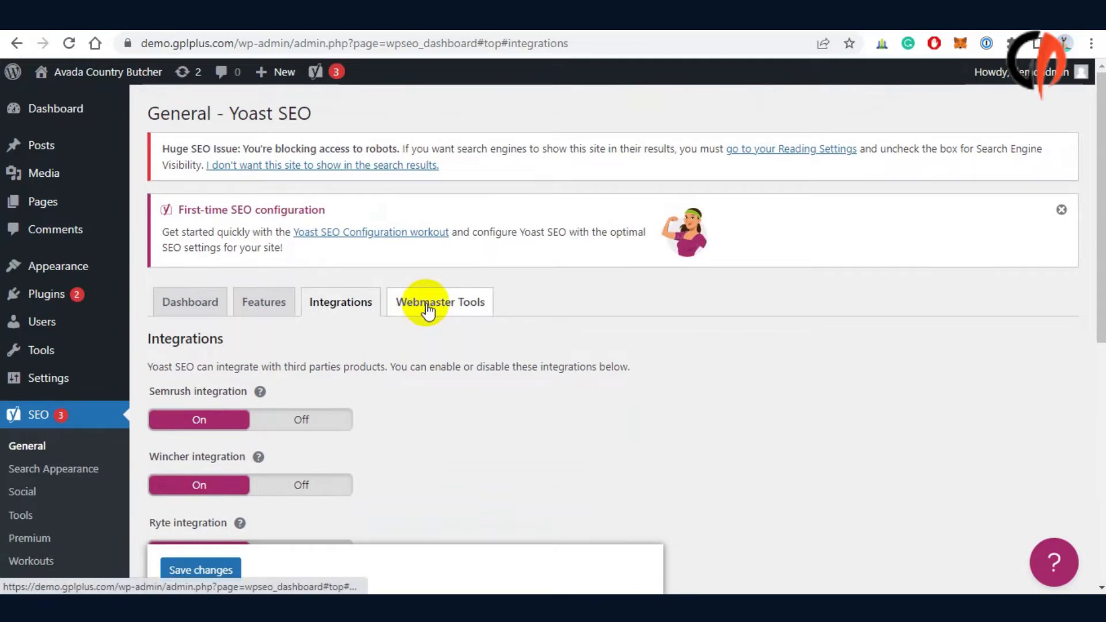
left_click(439, 301)
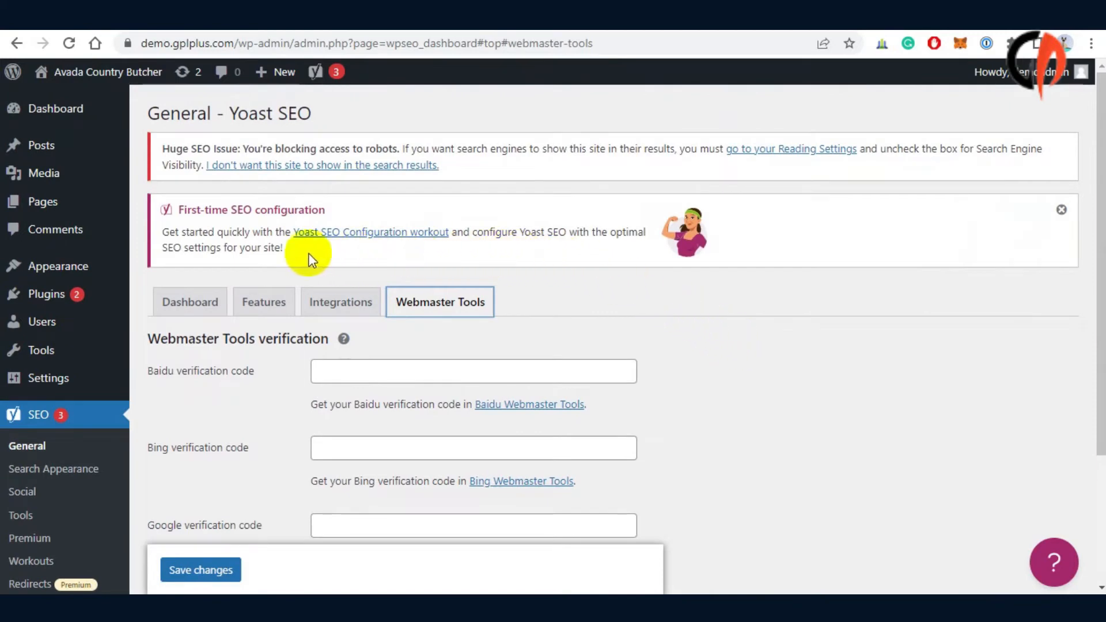
Open Yoast SEO's Search Appearance settings and scroll through the General tab.
left_click(56, 109)
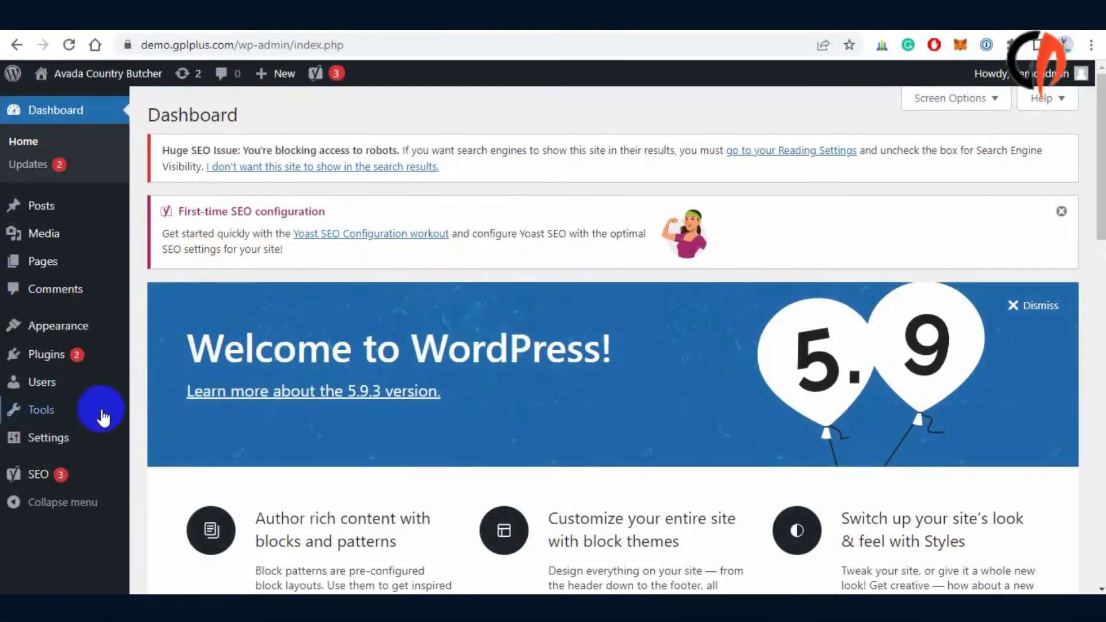
left_click(188, 433)
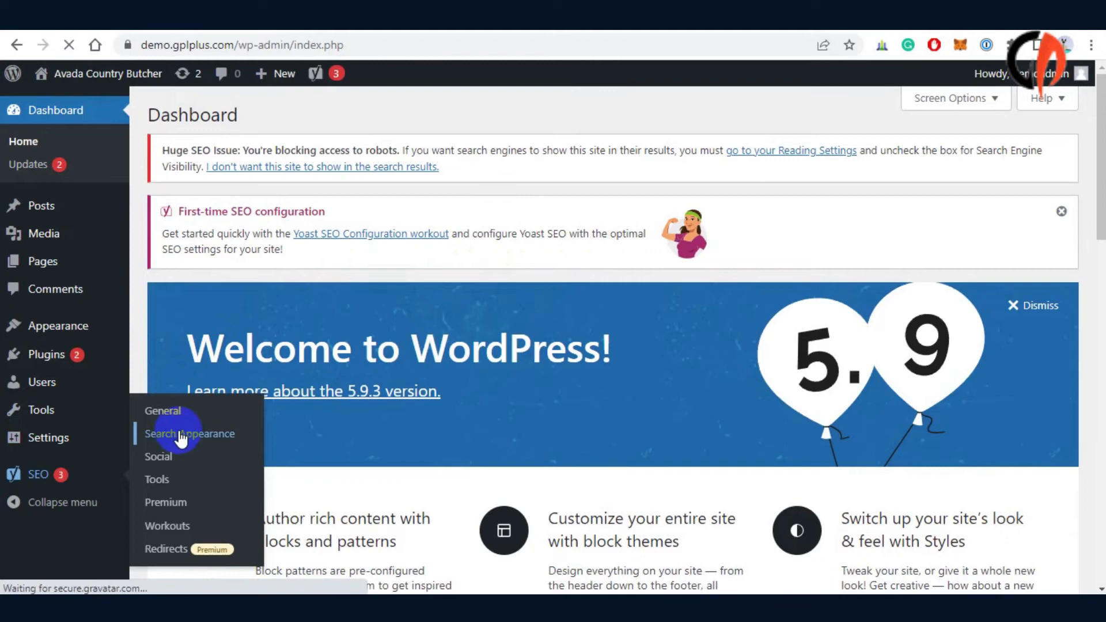
left_click(189, 434)
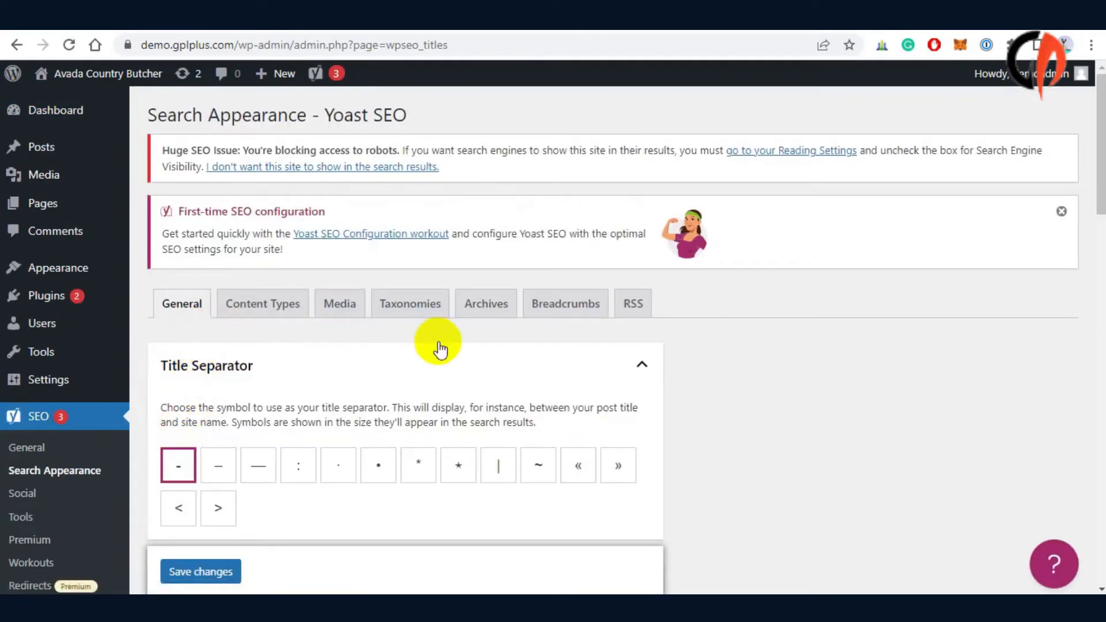
scroll("down", 3)
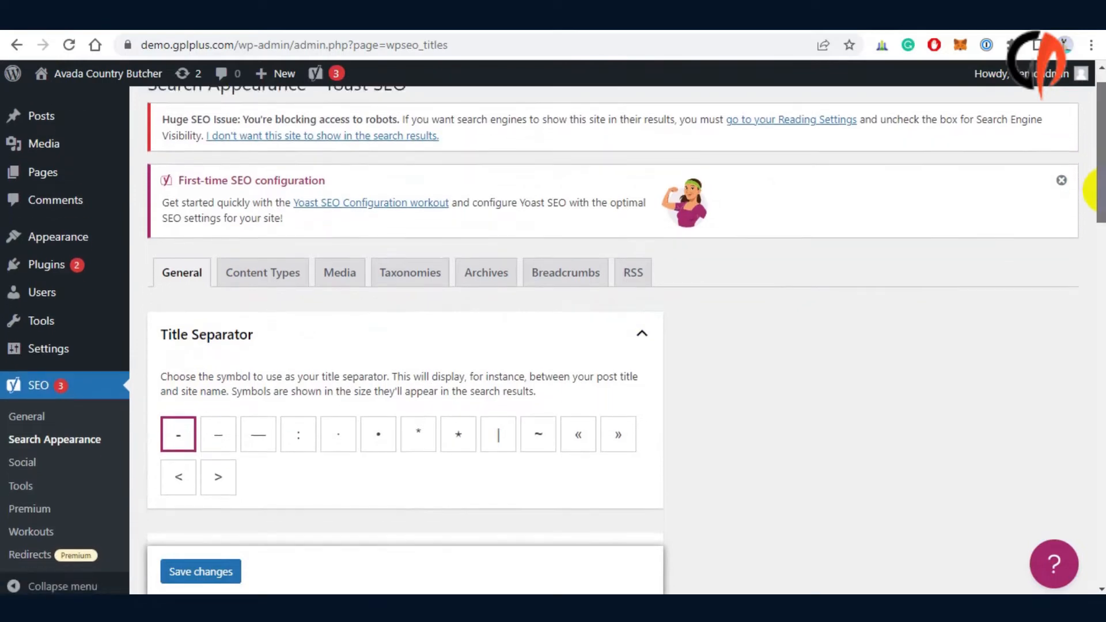
scroll("down", 3)
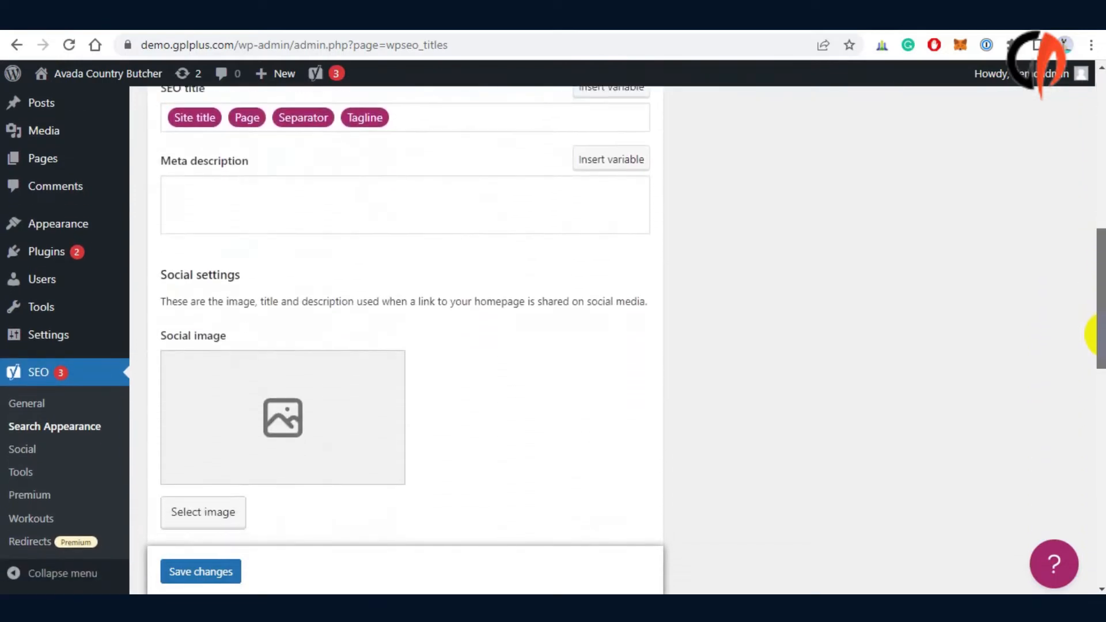
scroll("down", 3)
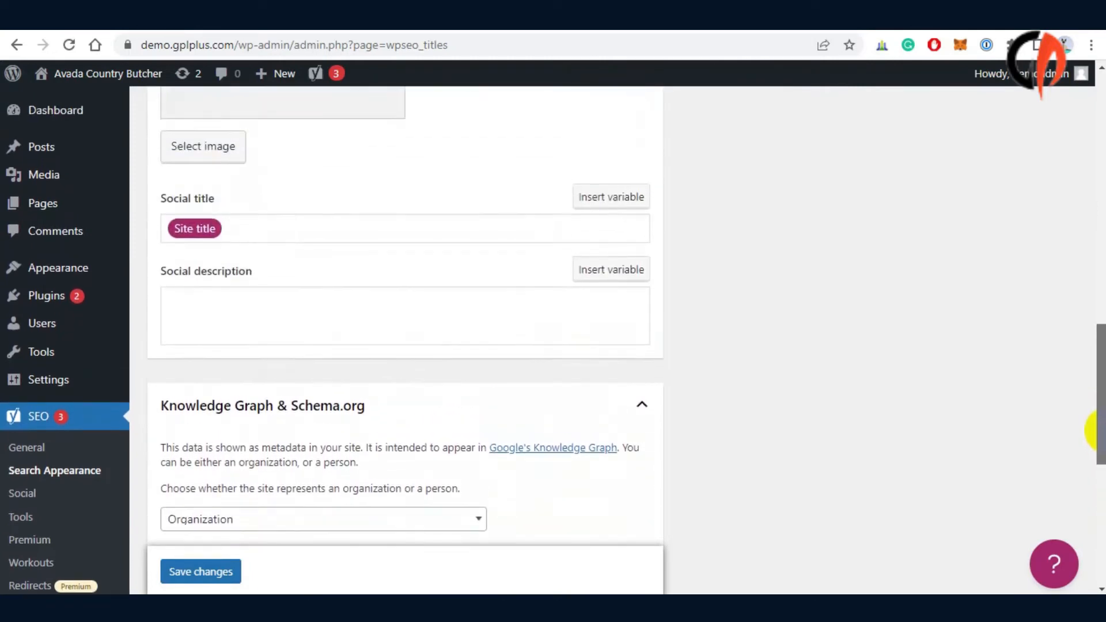
scroll("up", 3)
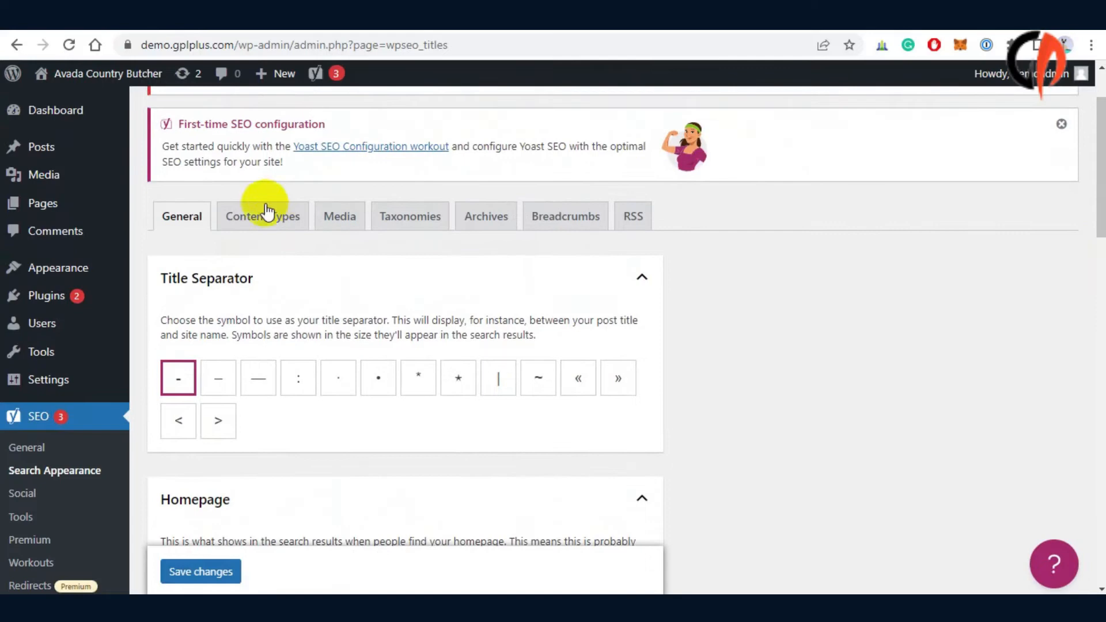
Review the Content Types, Media and Taxonomies search appearance tabs.
left_click(262, 216)
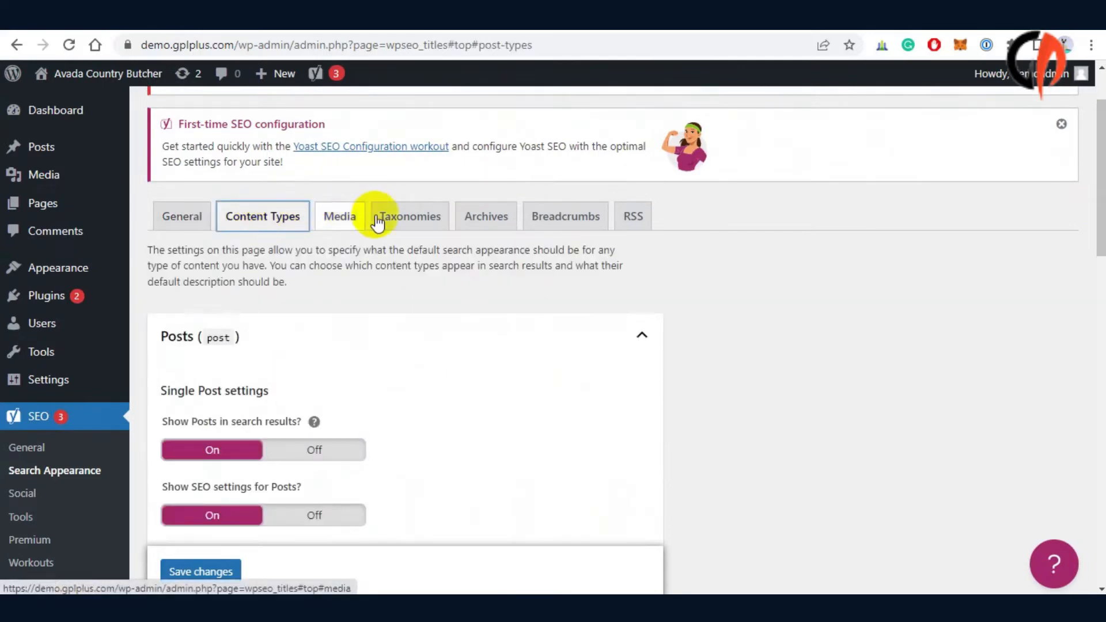
scroll("down", 3)
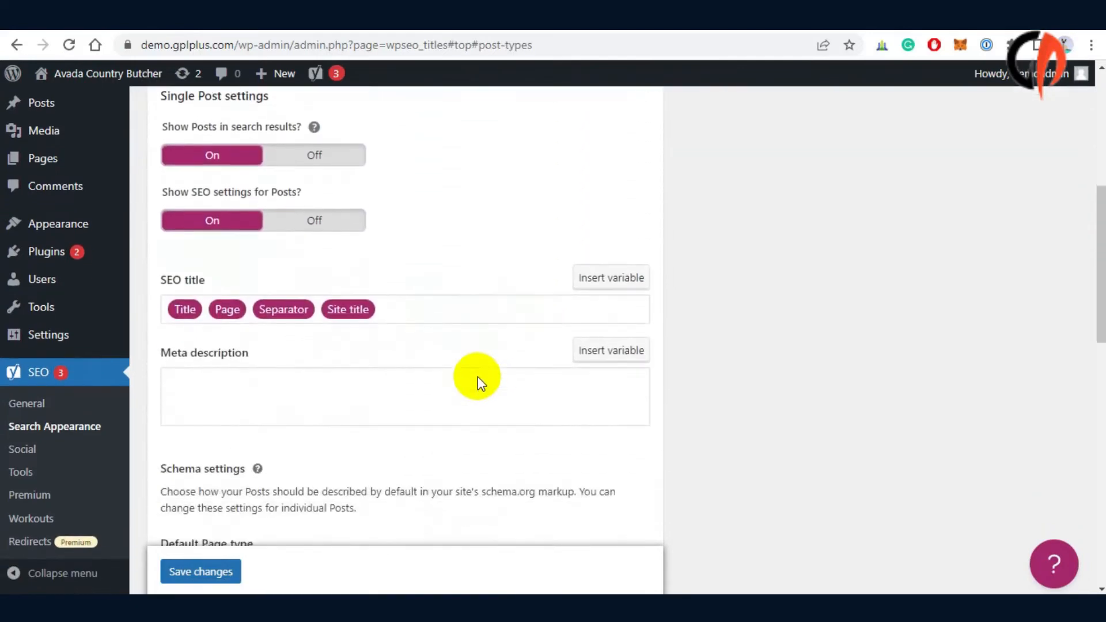
scroll("down", 3)
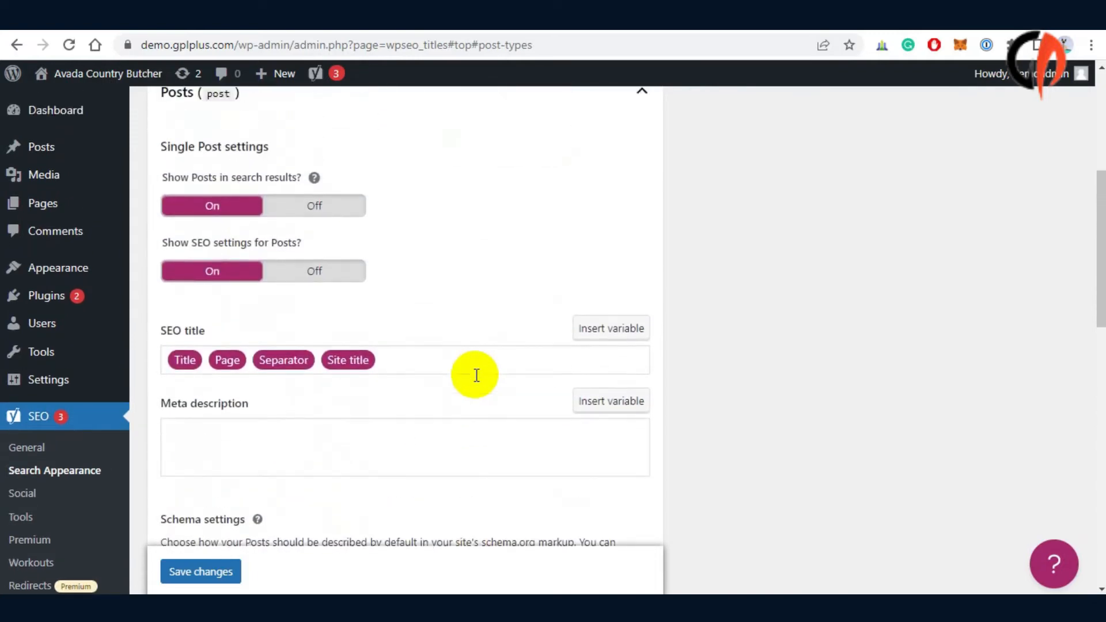
left_click(340, 303)
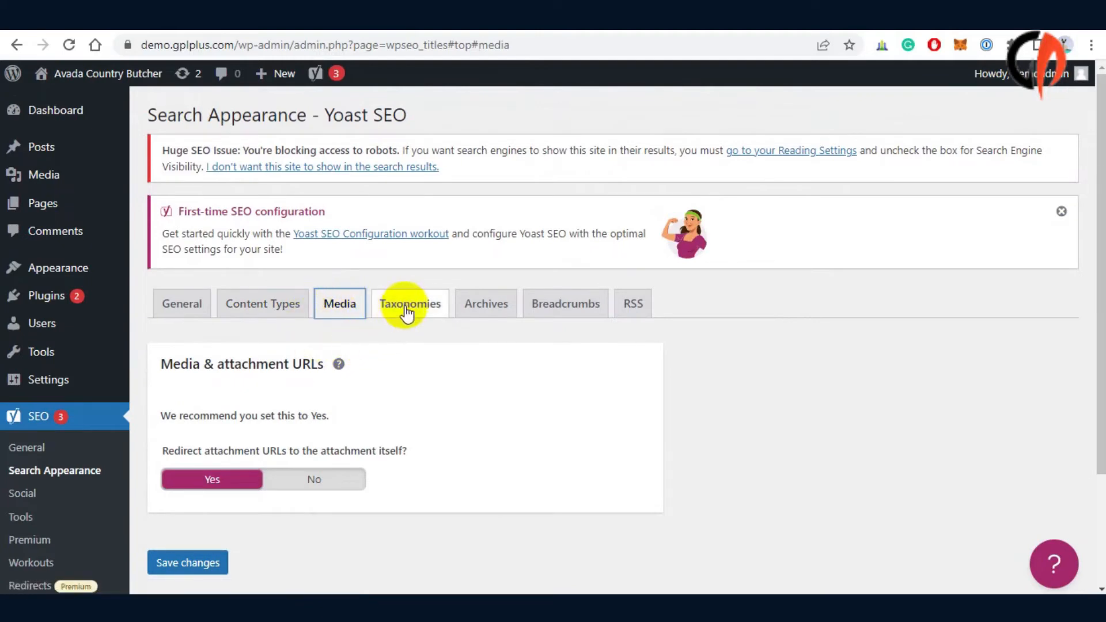
left_click(410, 303)
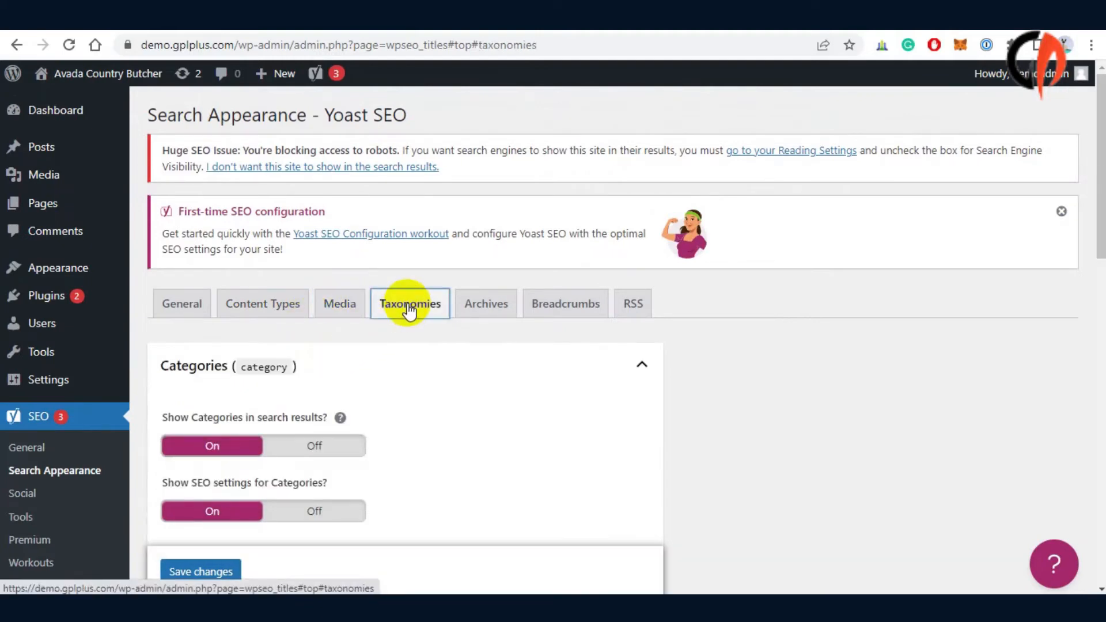
scroll("down", 3)
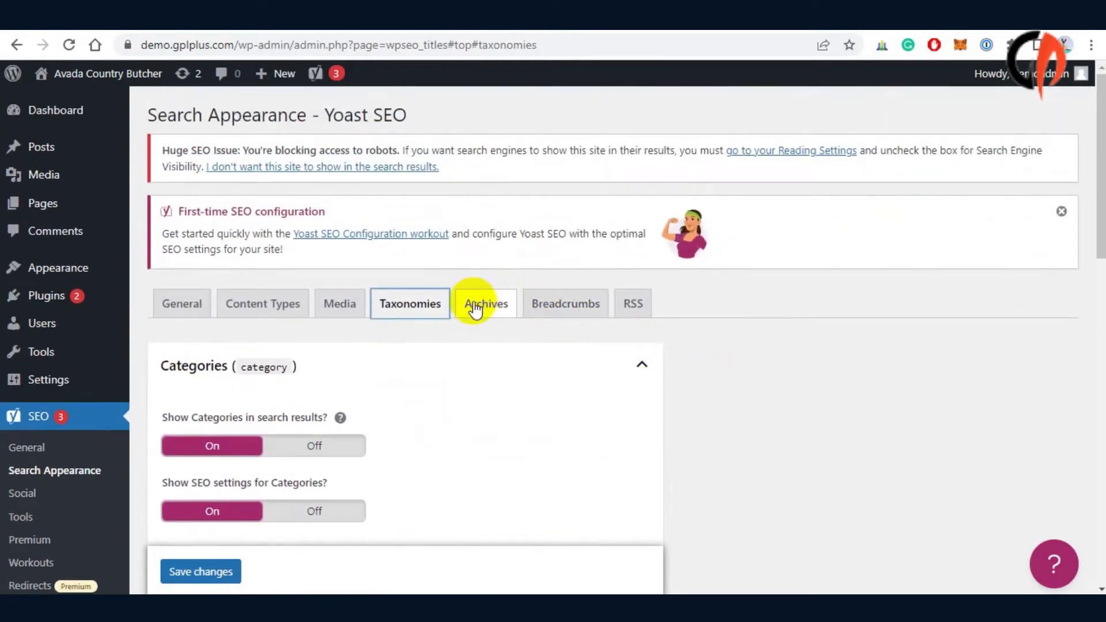
Review the Archives, Breadcrumbs and RSS tabs, then return to the Dashboard.
left_click(486, 303)
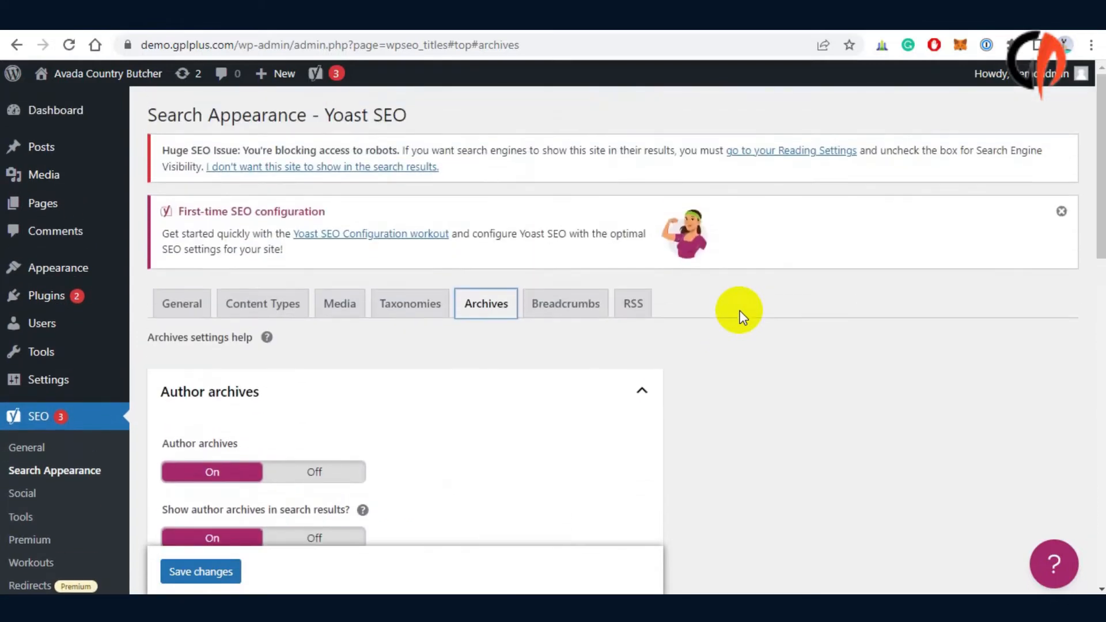
left_click(565, 303)
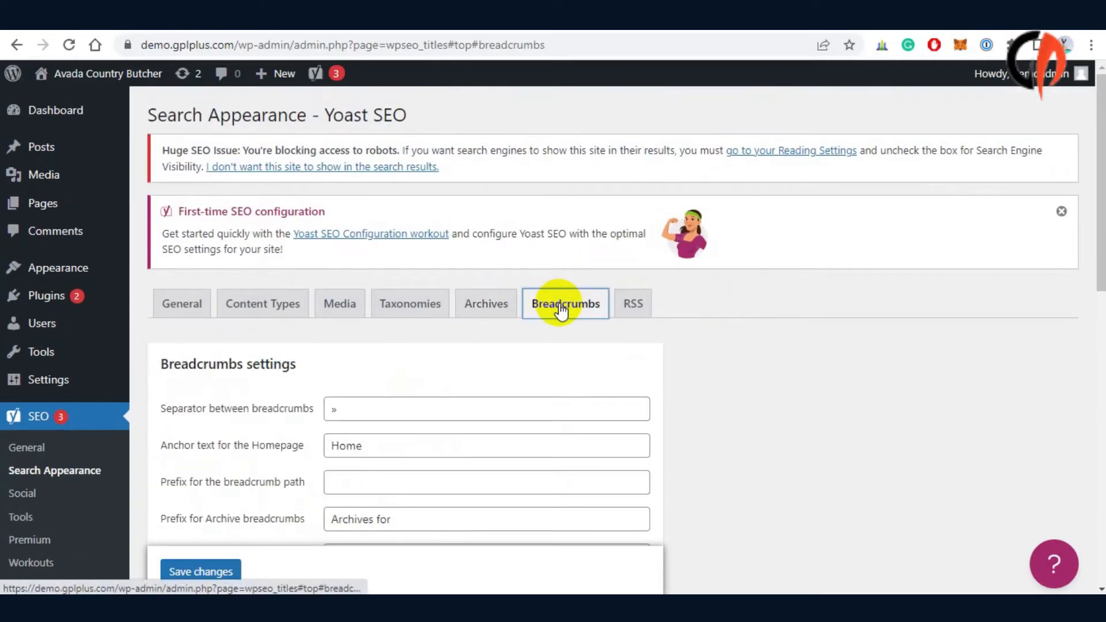
left_click(632, 303)
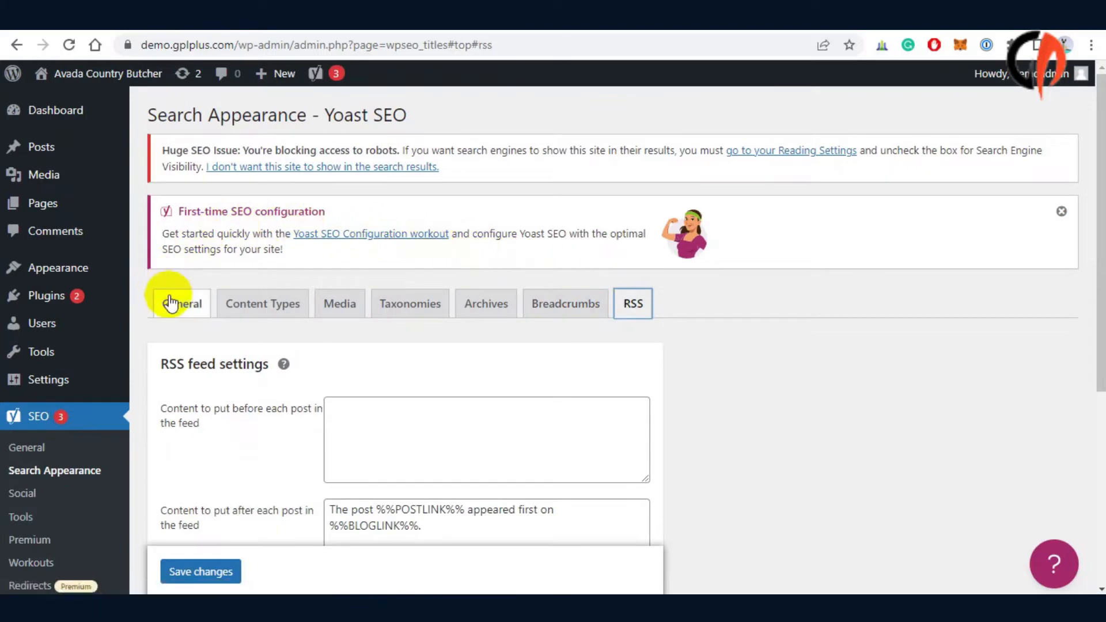
left_click(182, 303)
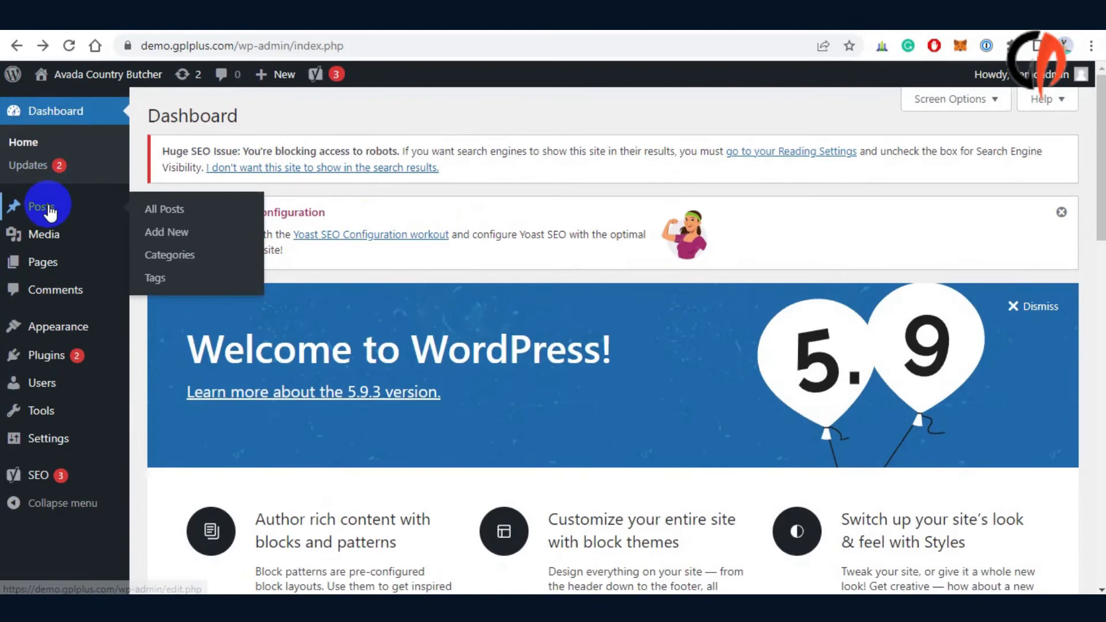
Create a new post titled 'Test title'.
left_click(167, 232)
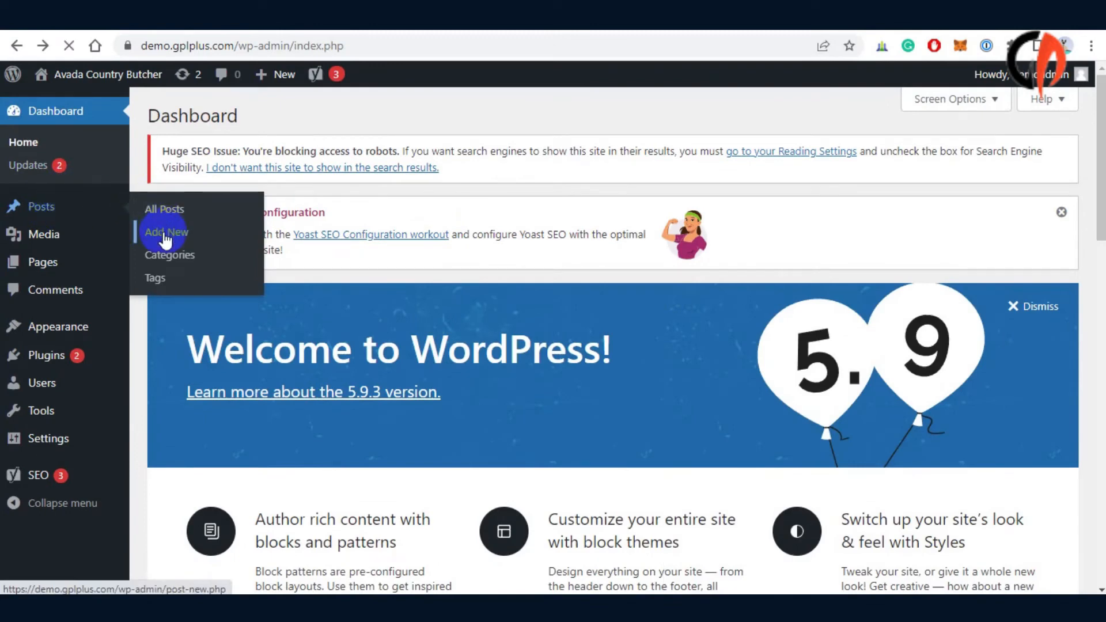
left_click(166, 232)
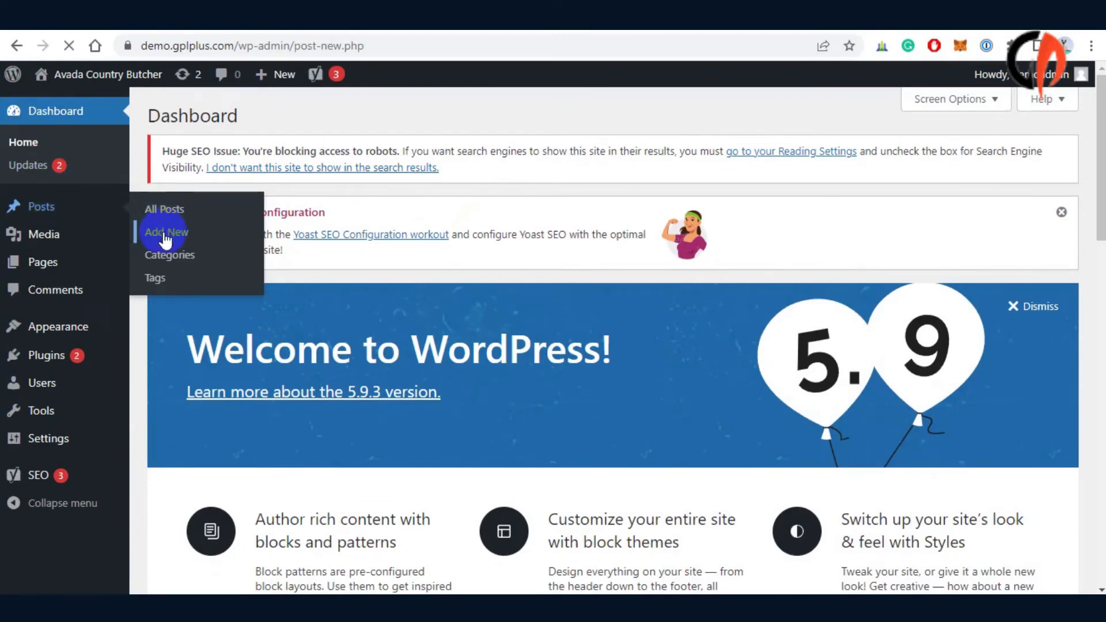
left_click(166, 232)
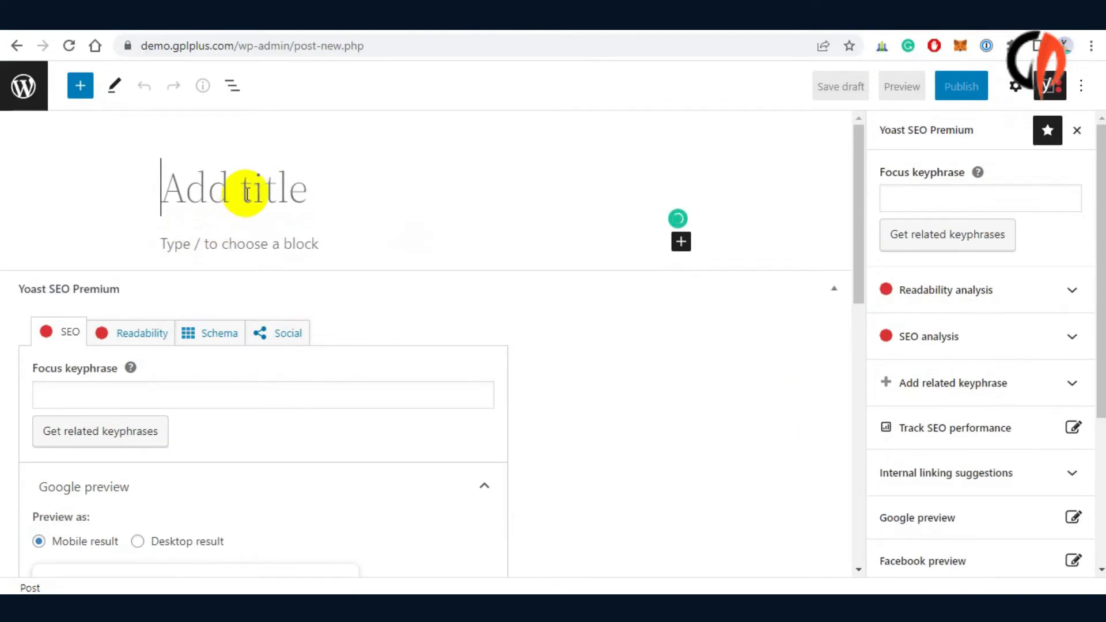
type("Test")
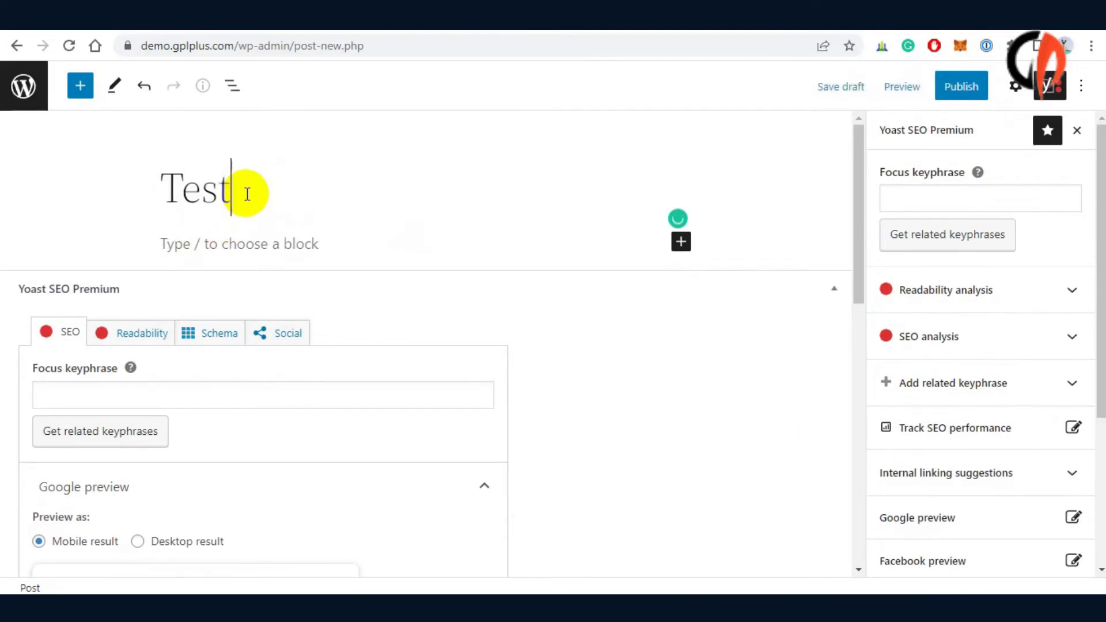
type("title")
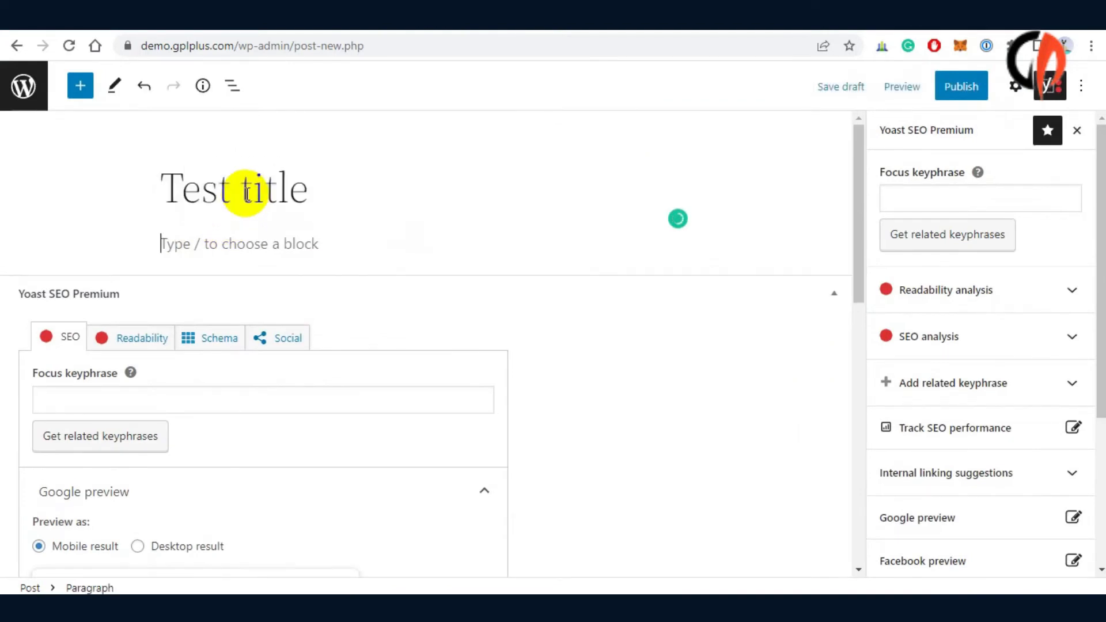
Write the post body 'This is test content.'.
type("This is a test")
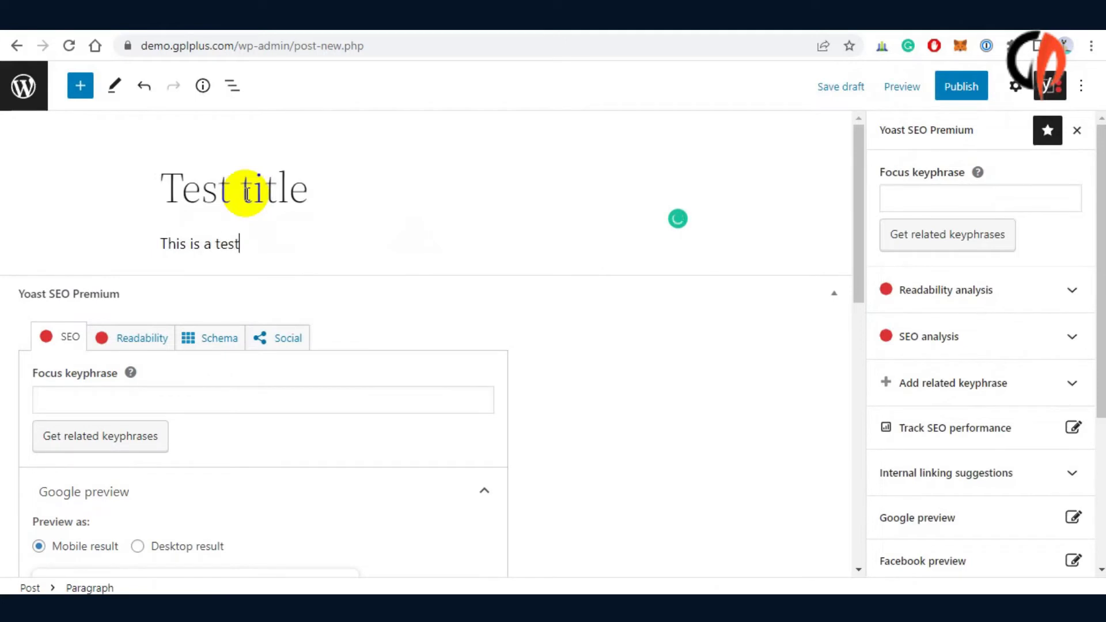
type("content.")
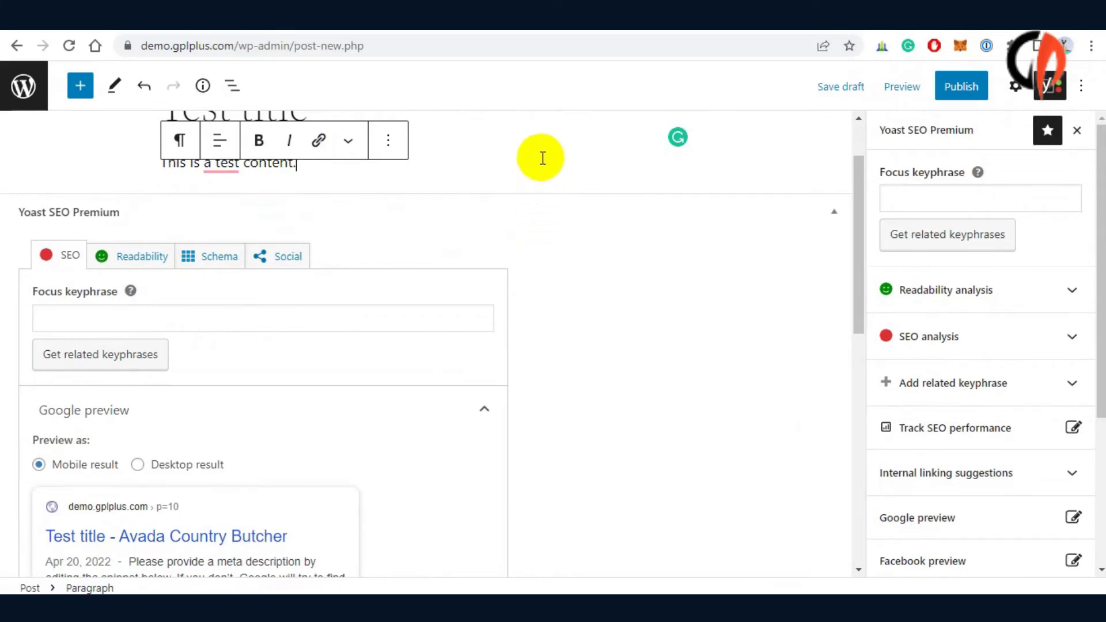
mouse_move(207, 205)
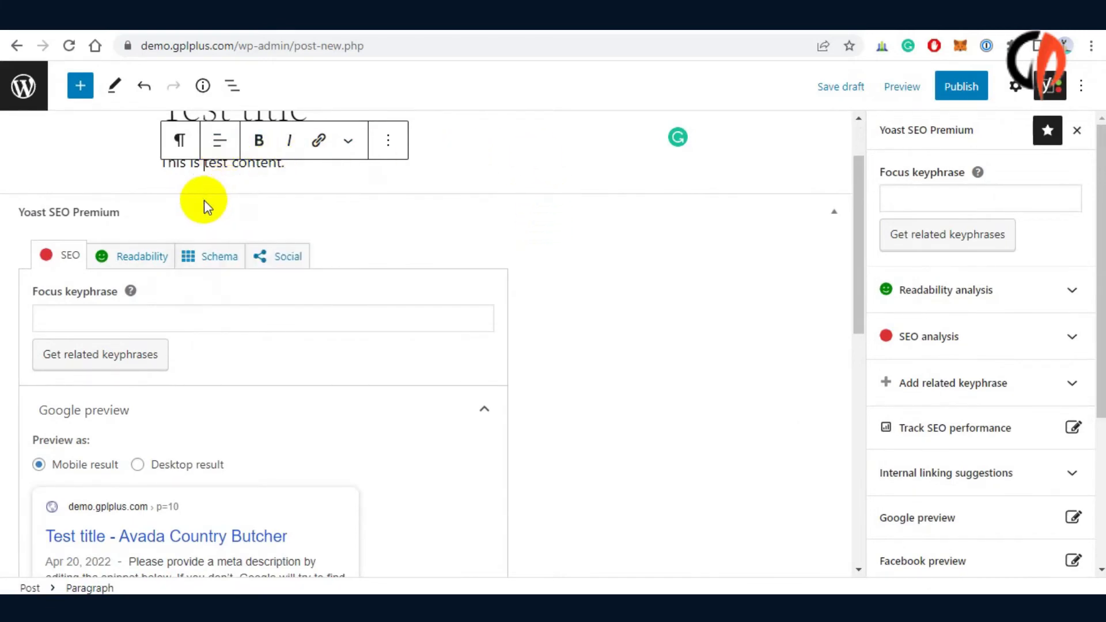
left_click(608, 144)
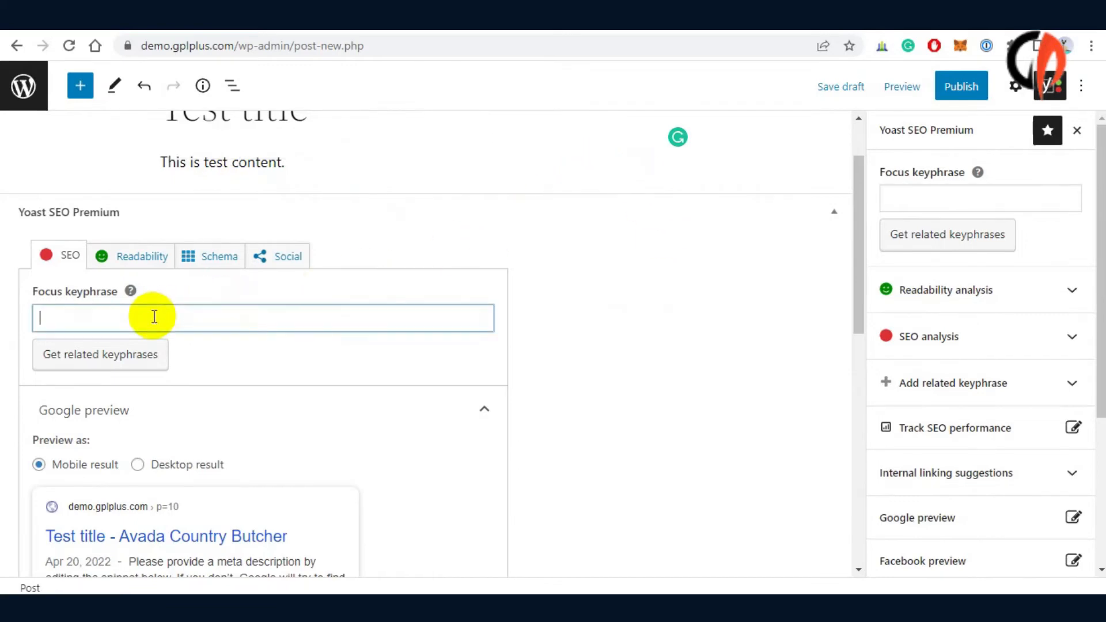
Enter 'Test content' as the focus keyphrase and scroll to Add related keyphrase.
type("Test")
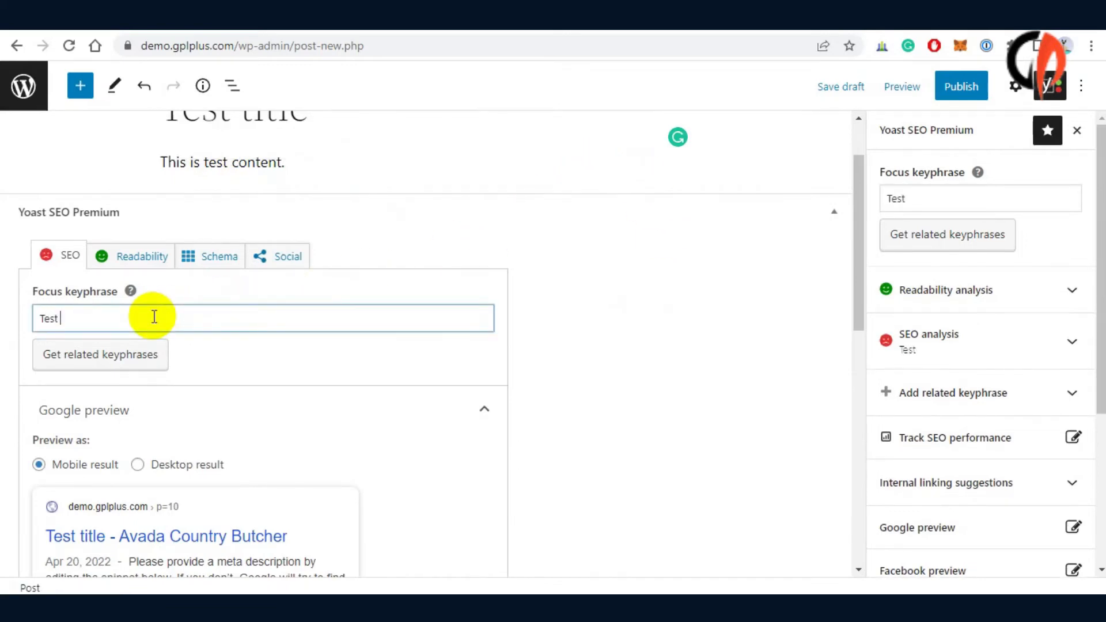
type("content")
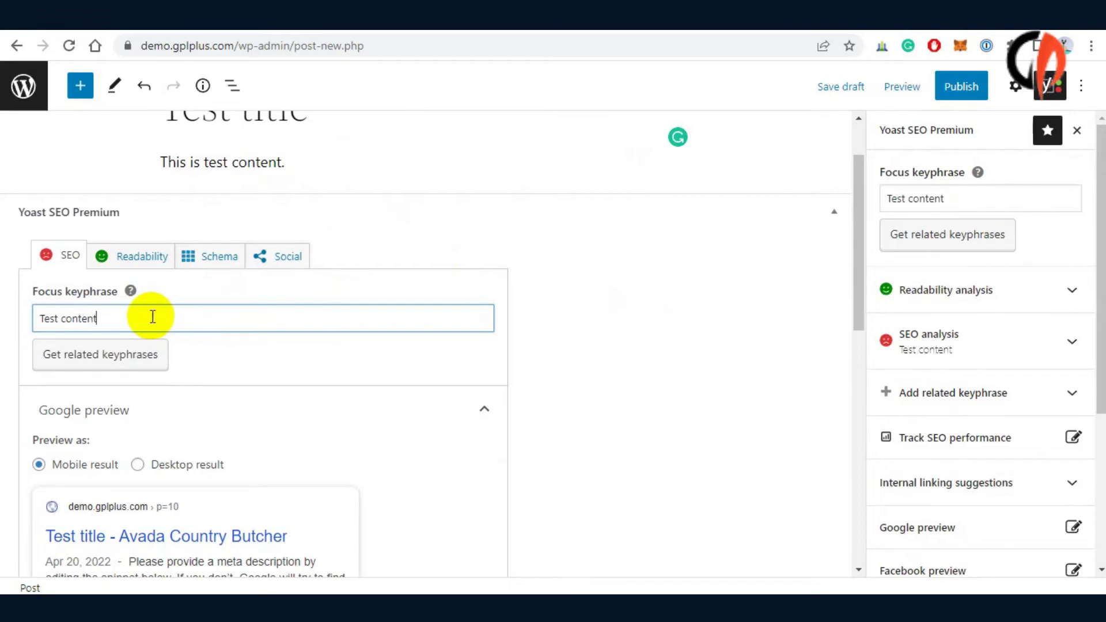
mouse_move(10, 323)
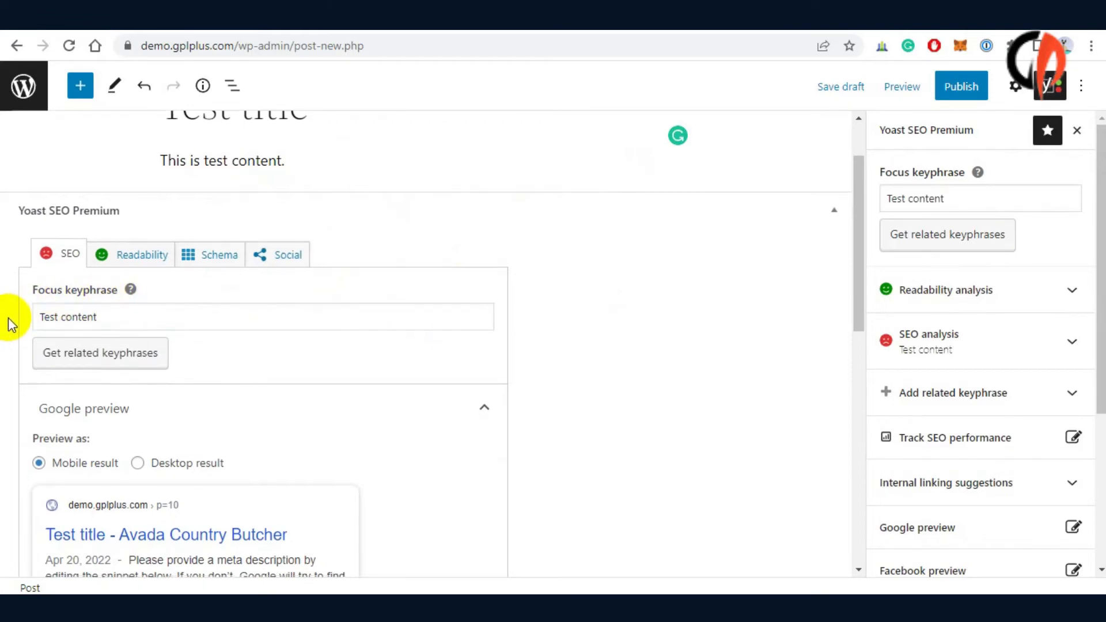
scroll("down", 3)
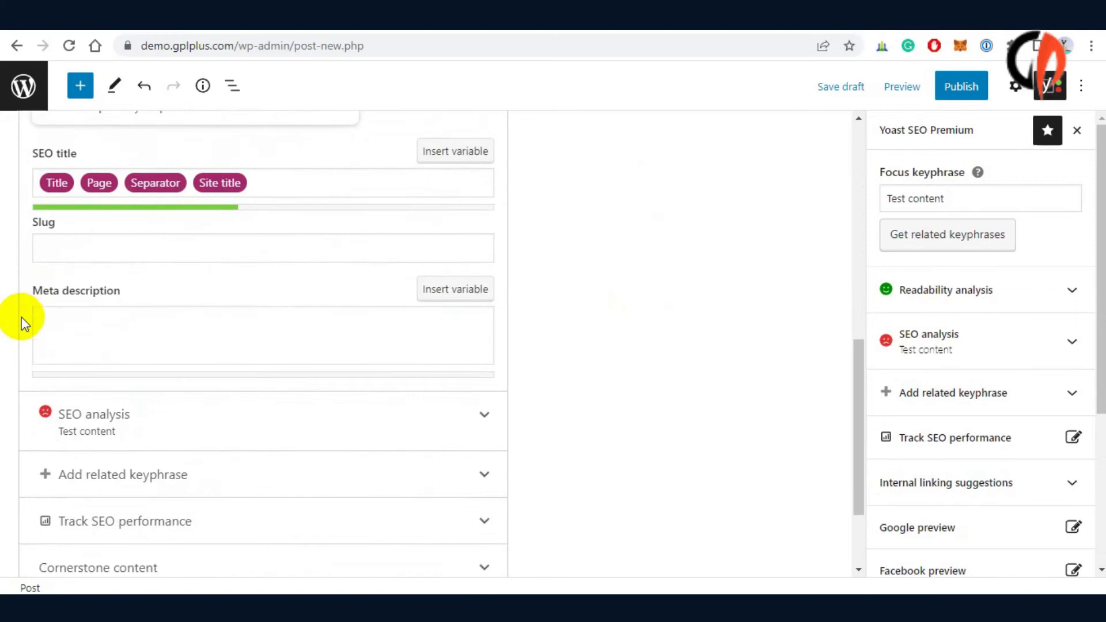
scroll("down", 3)
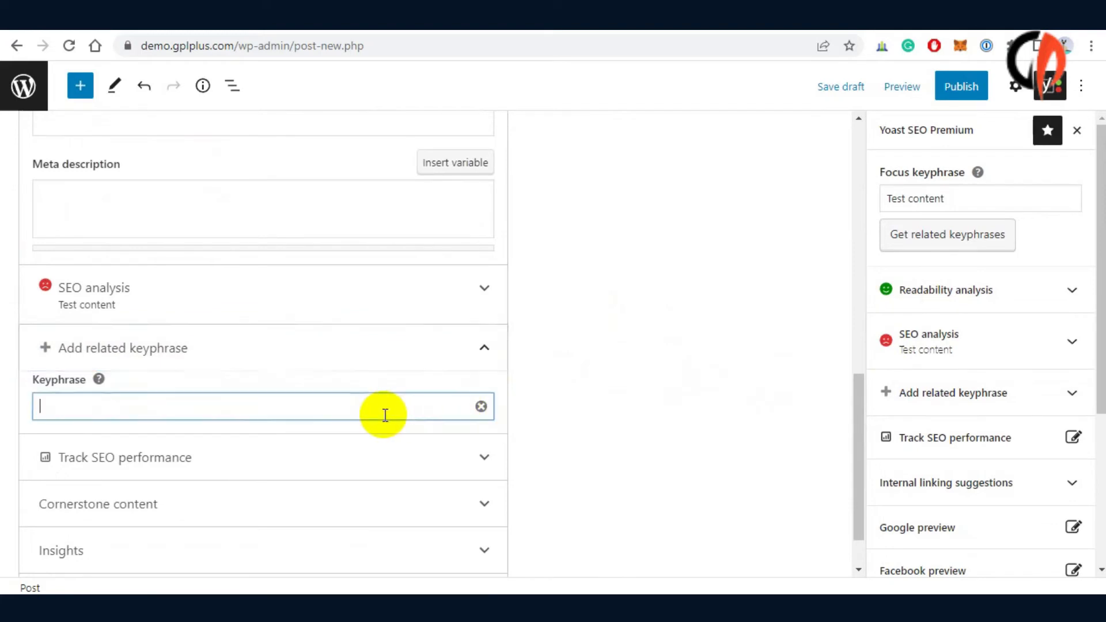
Add the related keyphrases 'content' and 'test'.
type("content")
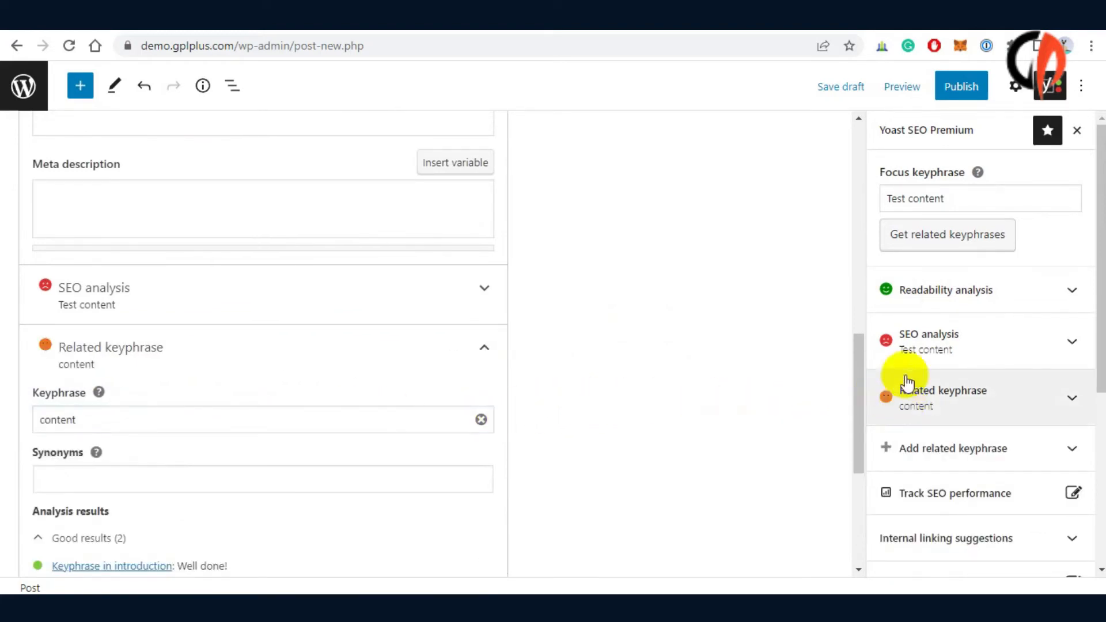
scroll("down", 3)
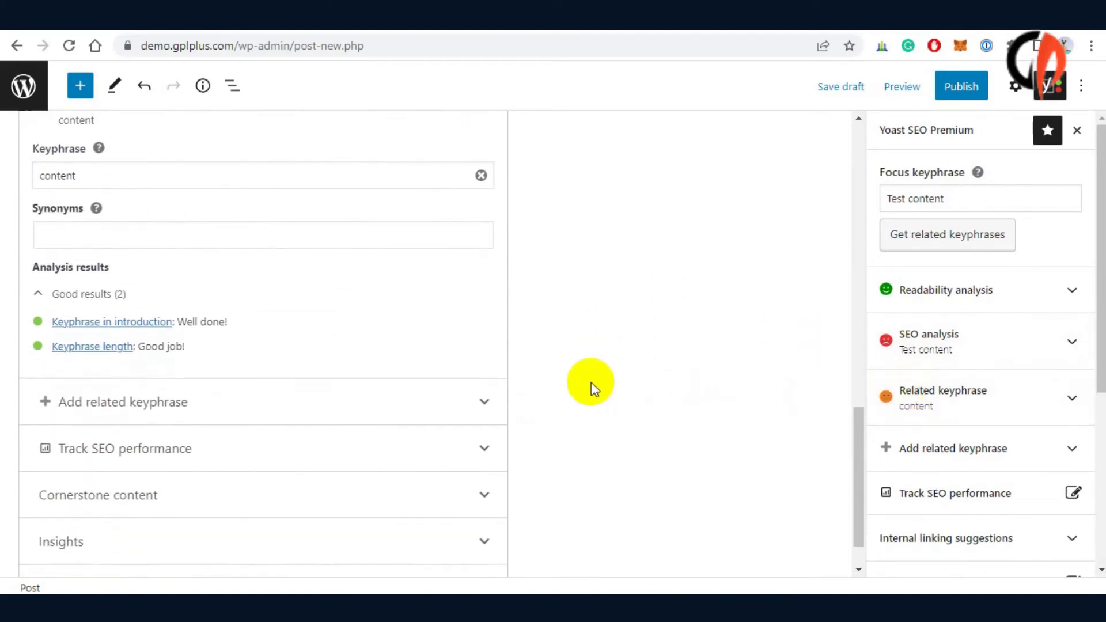
left_click(123, 402)
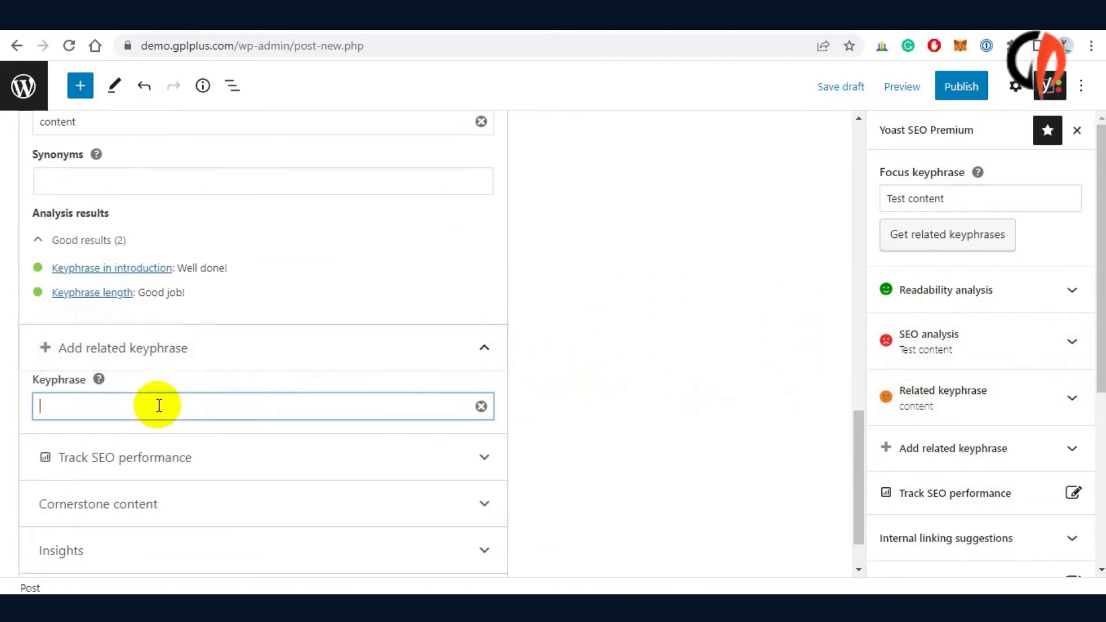
type("test")
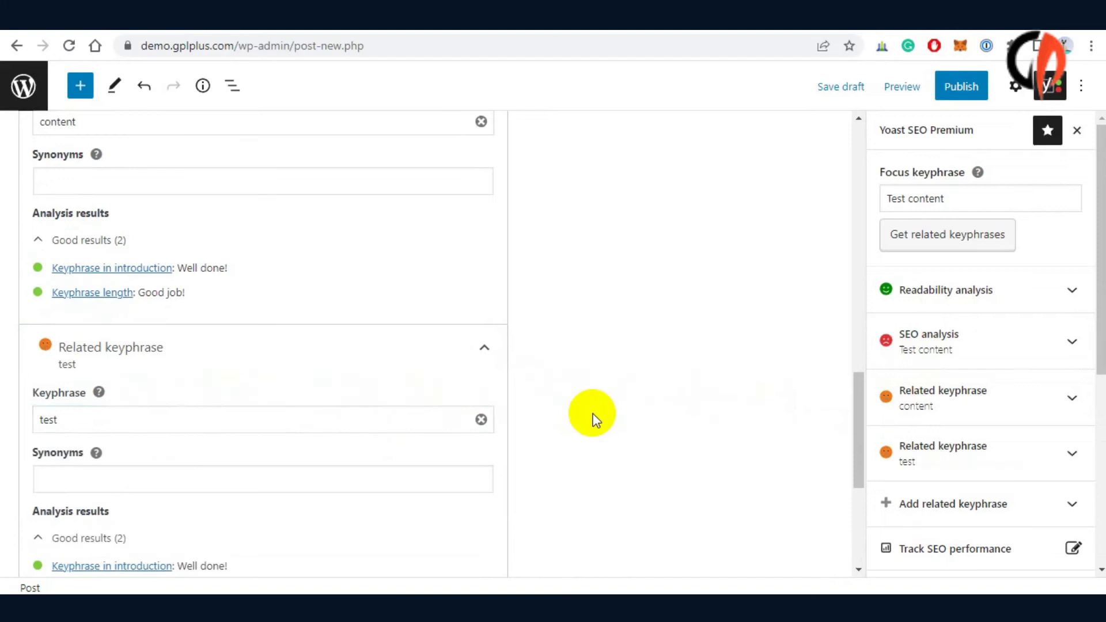
mouse_move(710, 413)
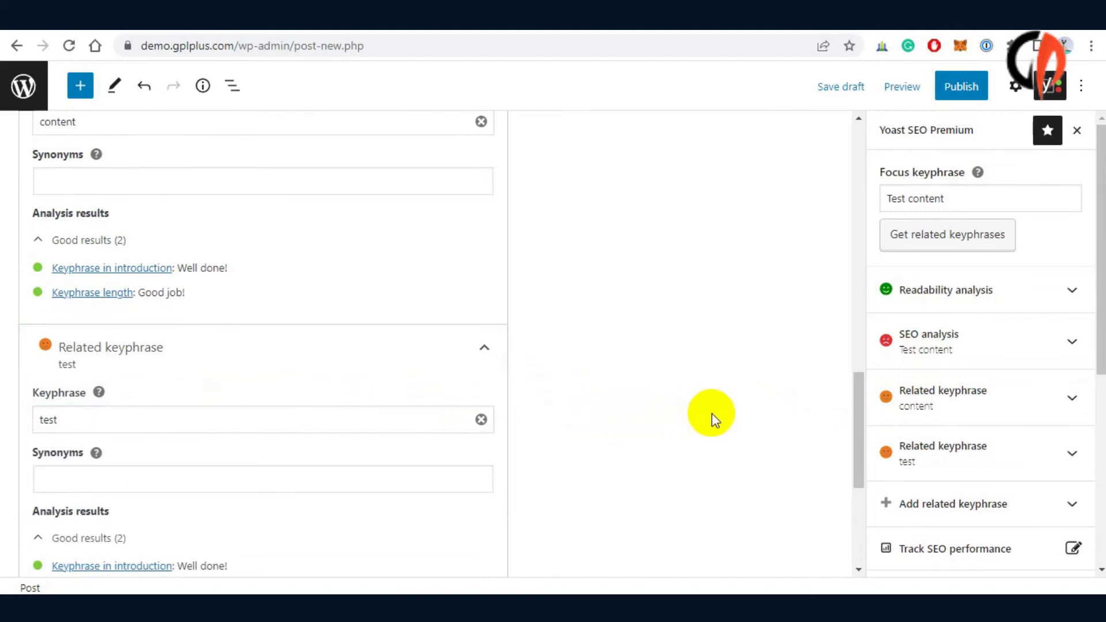
Add the related keyphrases 'this is test' and 'This is test content'.
left_click(484, 348)
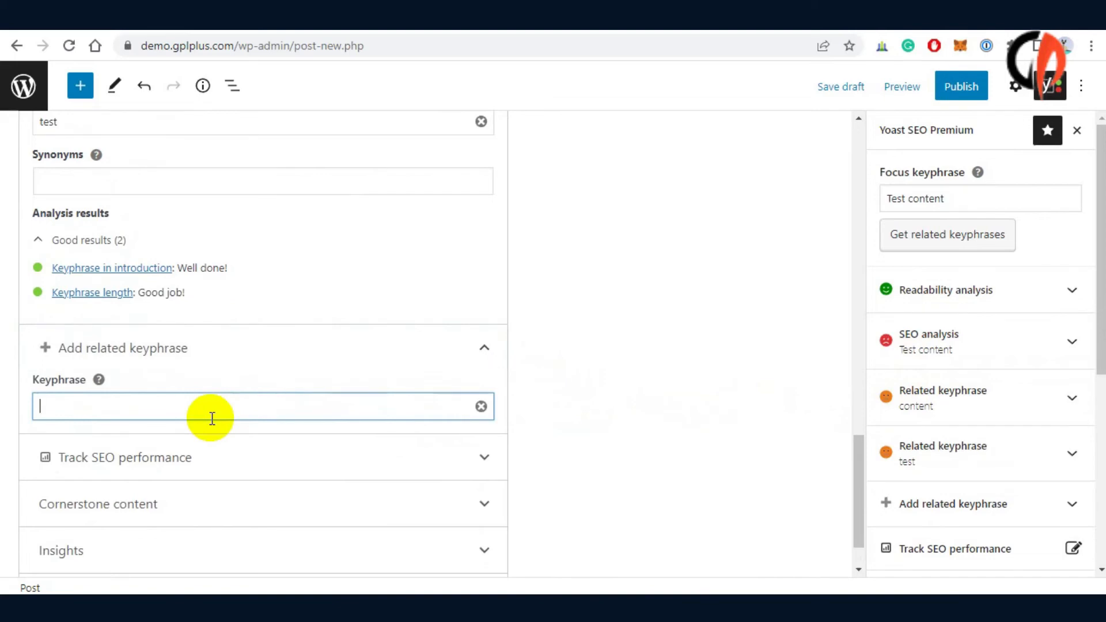
type("this is a")
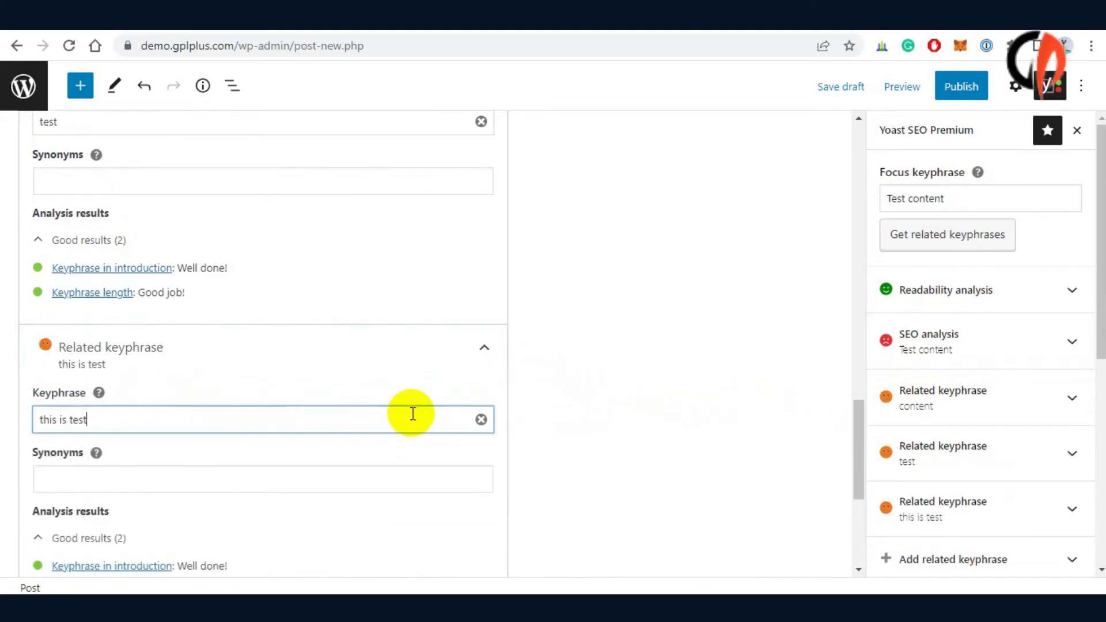
mouse_move(935, 340)
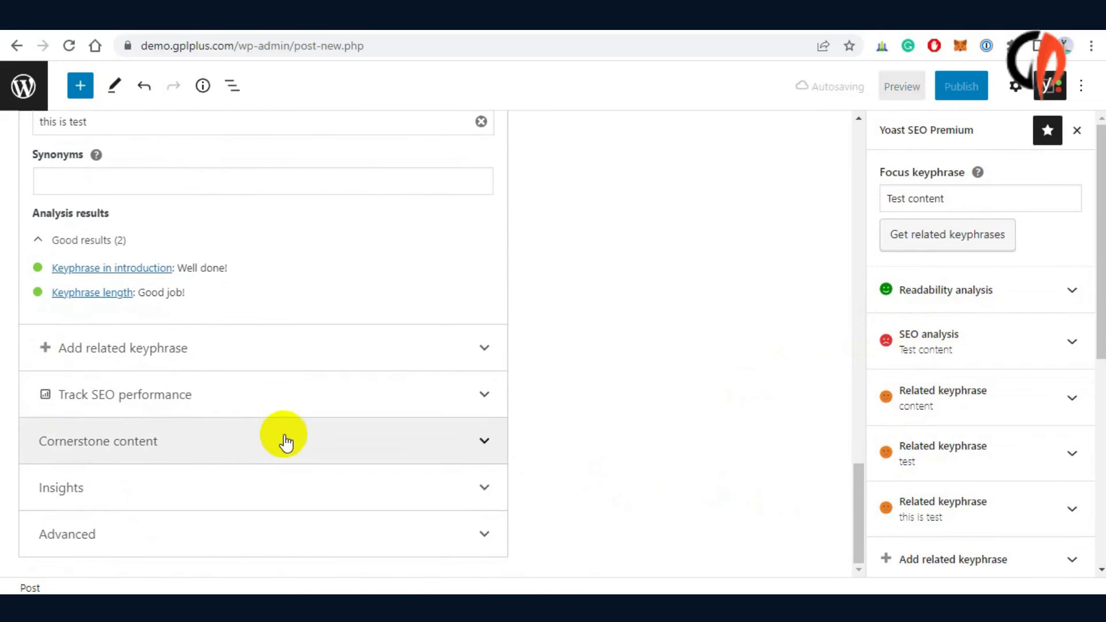
left_click(118, 348)
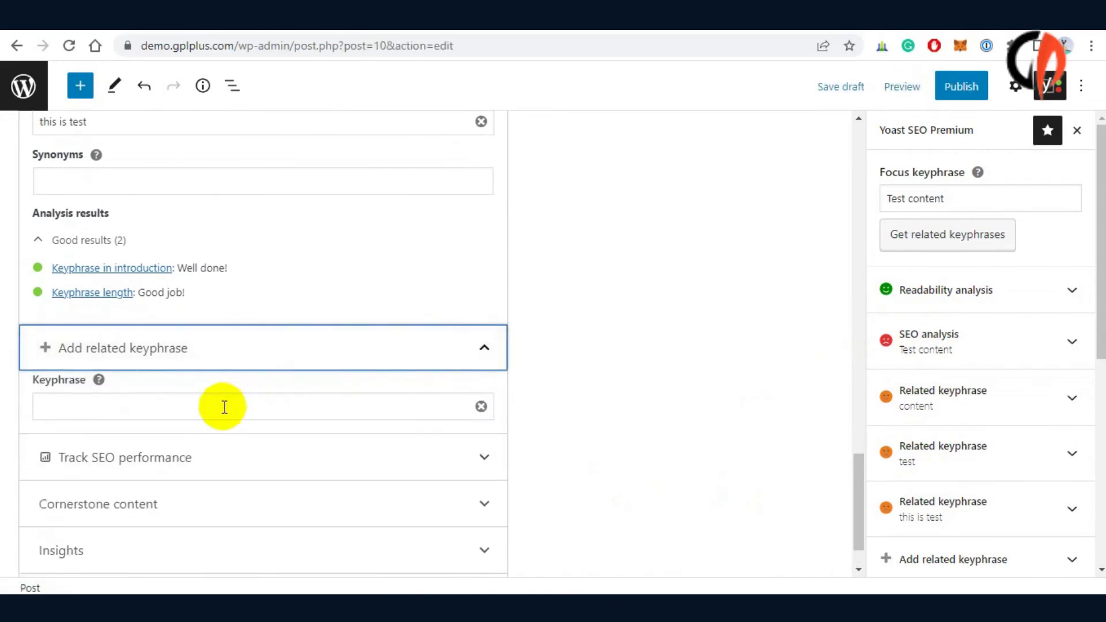
type("This is test content")
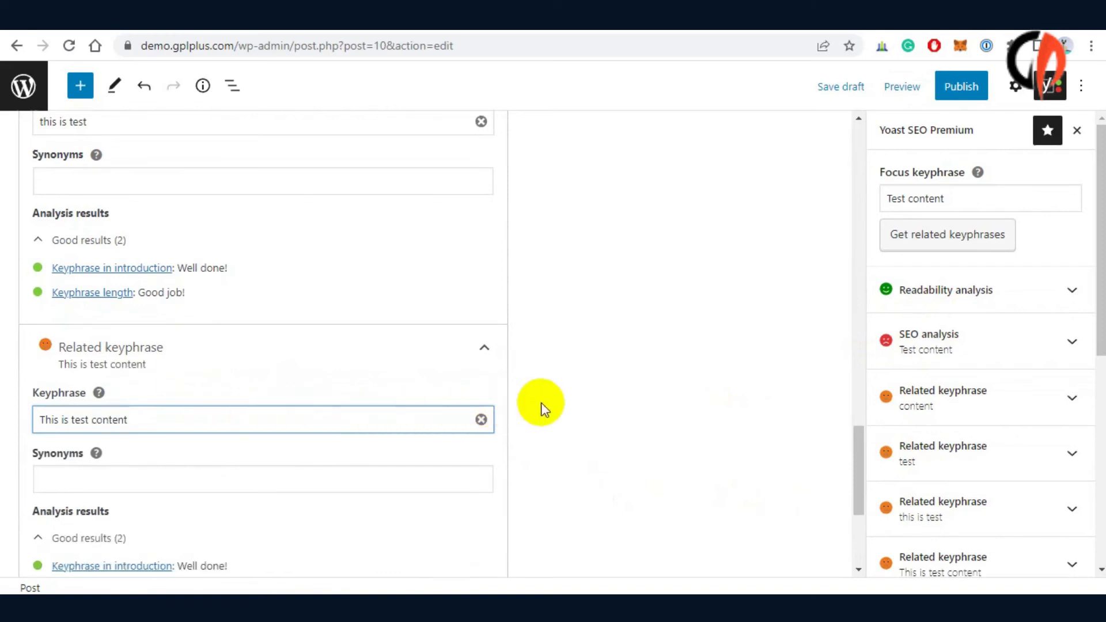
scroll("down", 3)
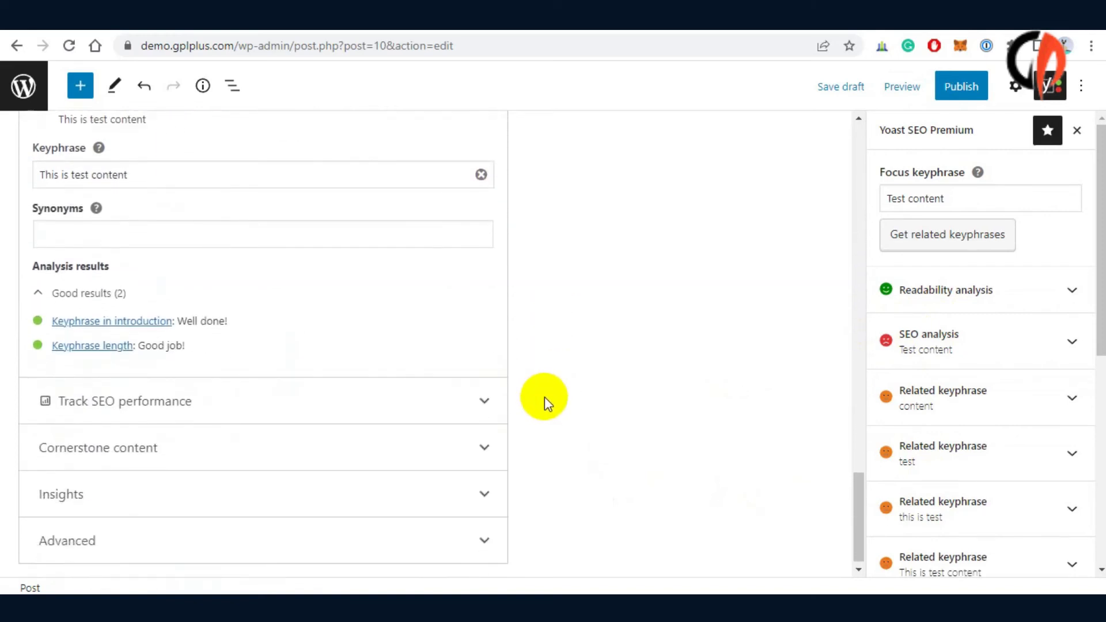
Expand and review the Track SEO performance, Cornerstone content and Advanced panels.
left_click(124, 400)
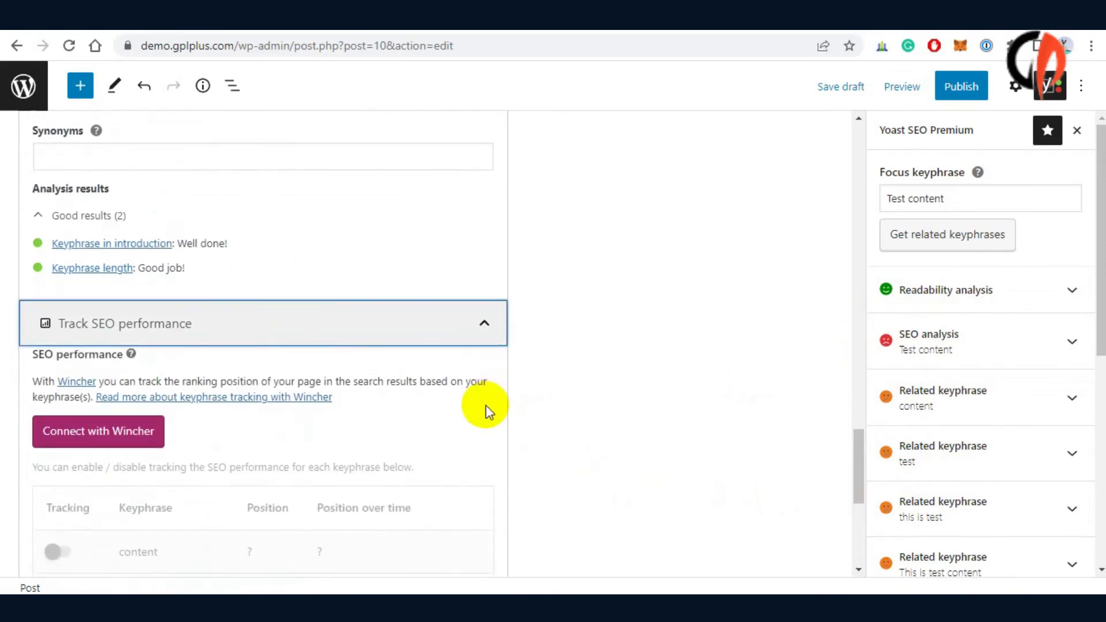
scroll("down", 3)
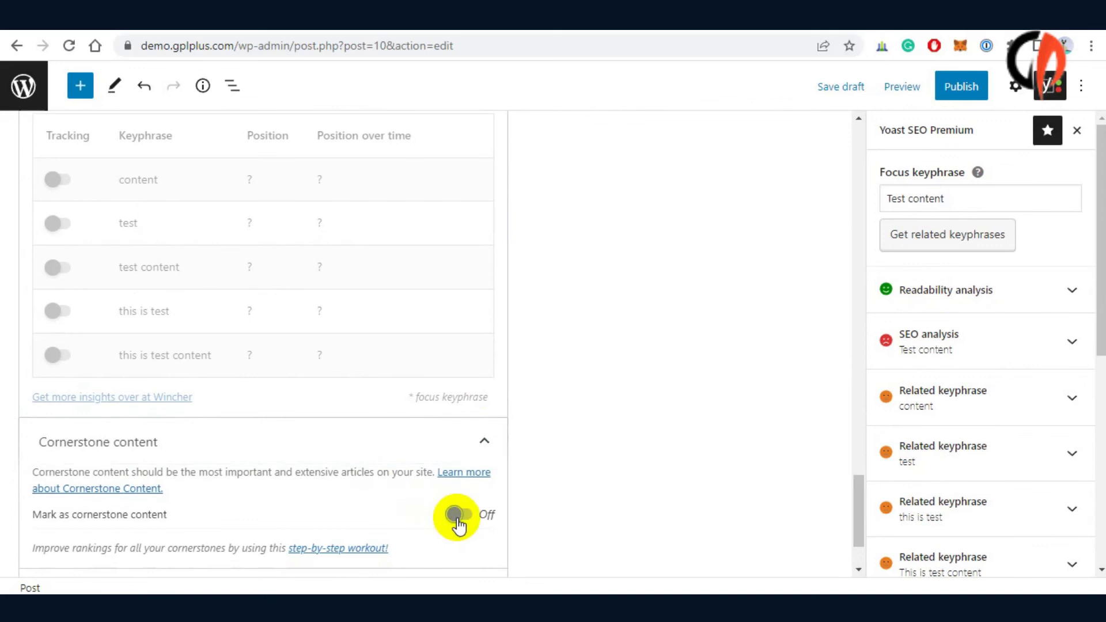
left_click(460, 515)
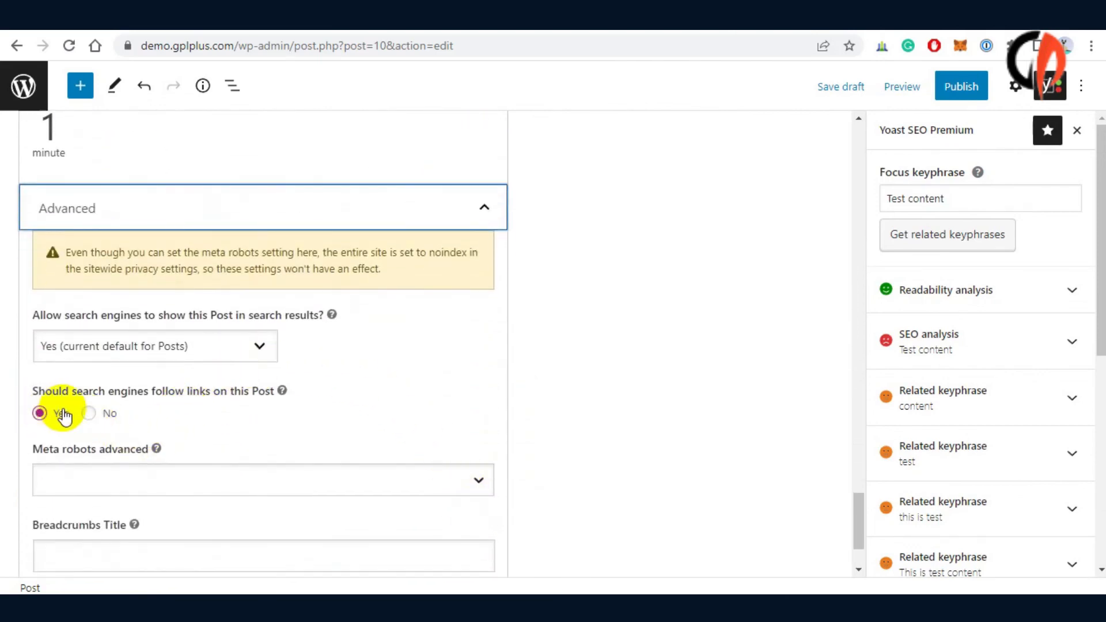
scroll("down", 3)
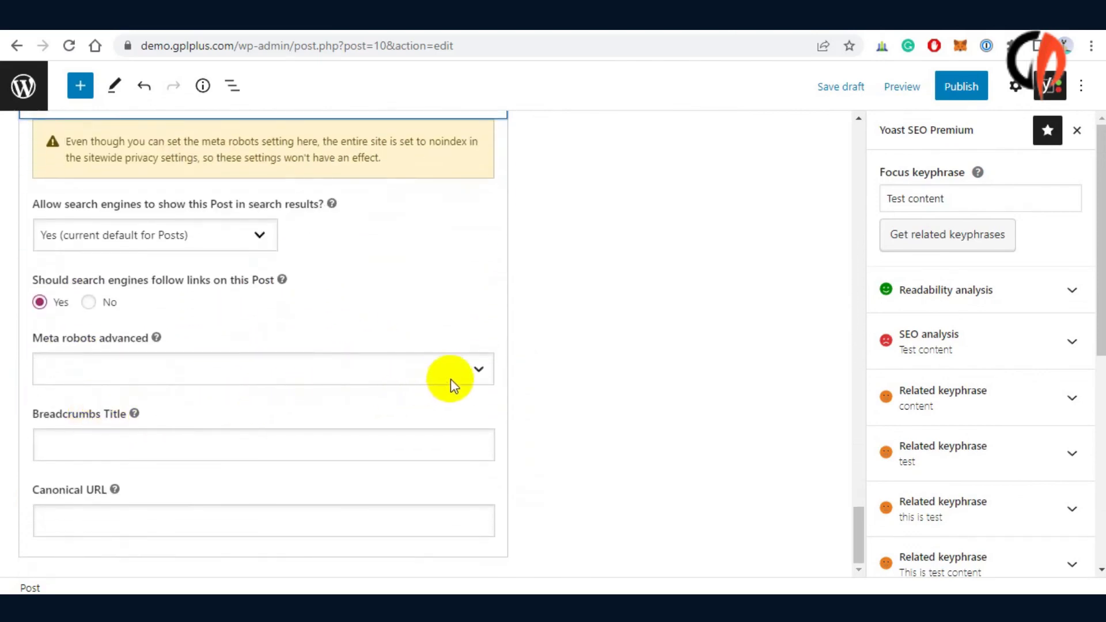
scroll("down", 3)
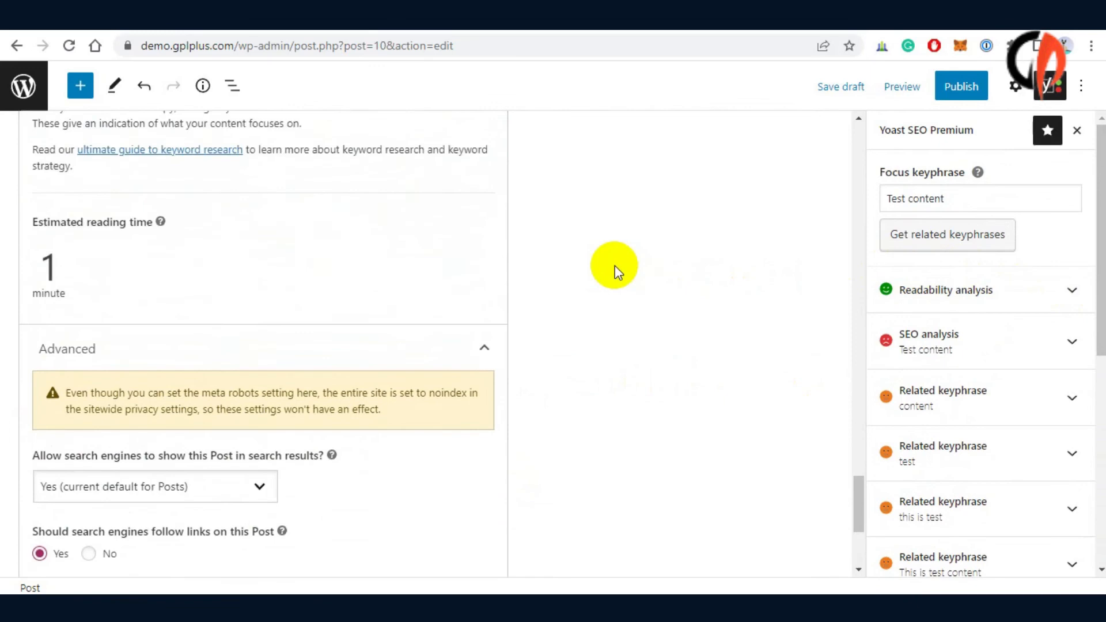
scroll("down", 3)
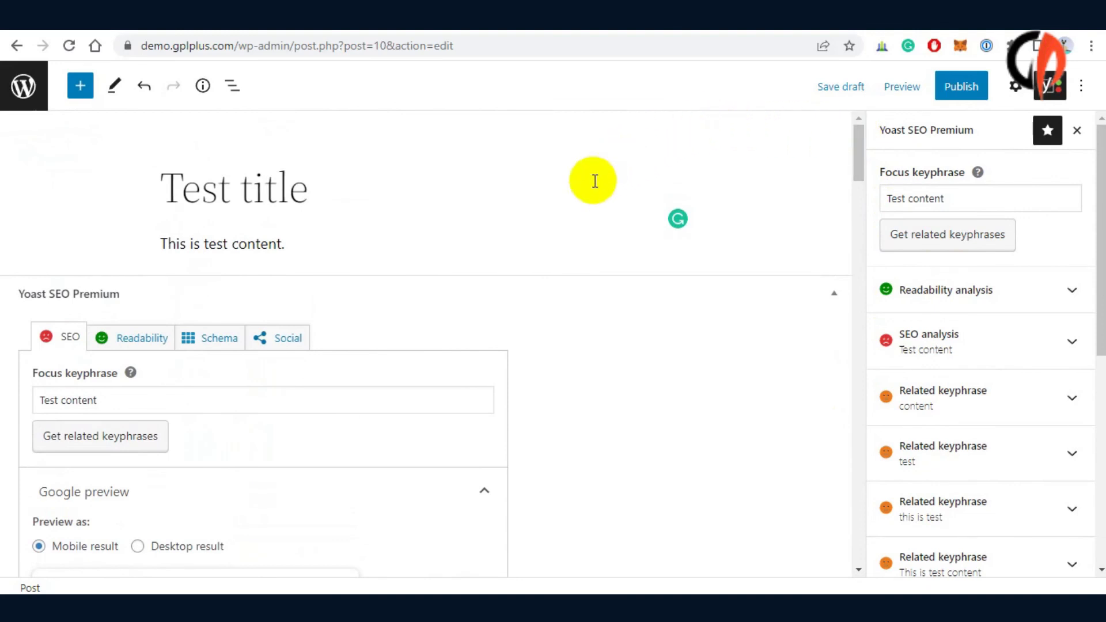
Check the Readability tab's results: one problem and six good results.
left_click(142, 338)
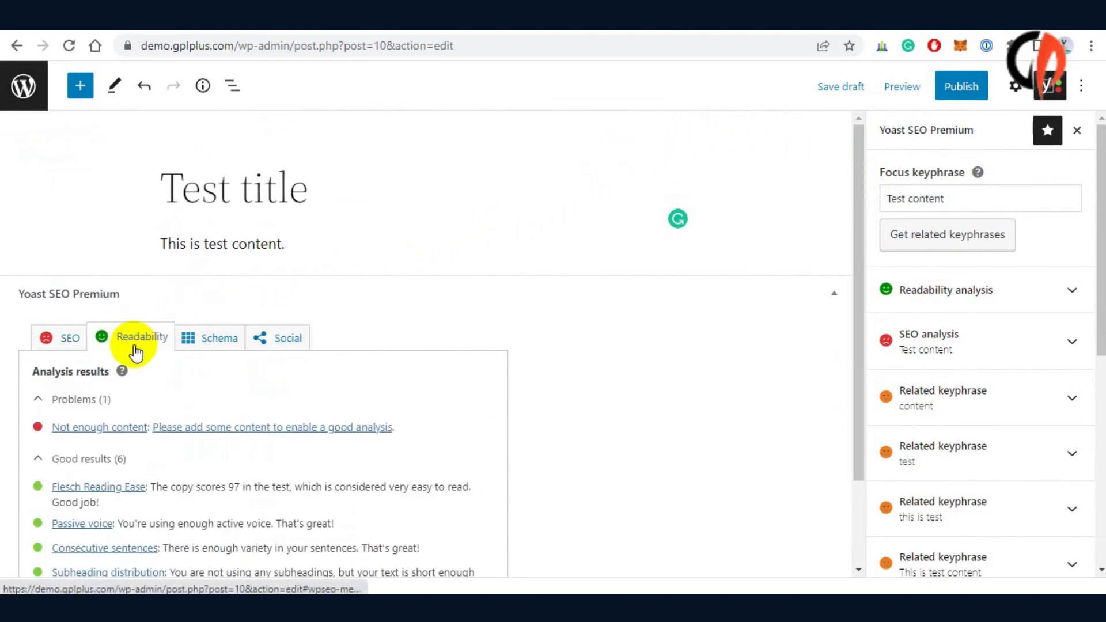
scroll("down", 3)
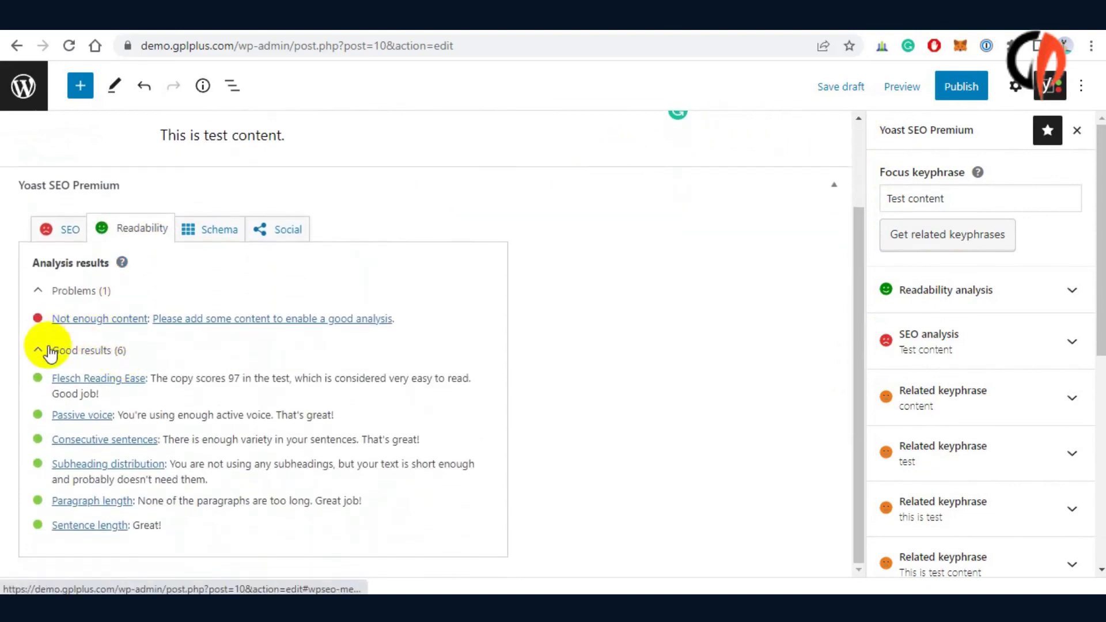